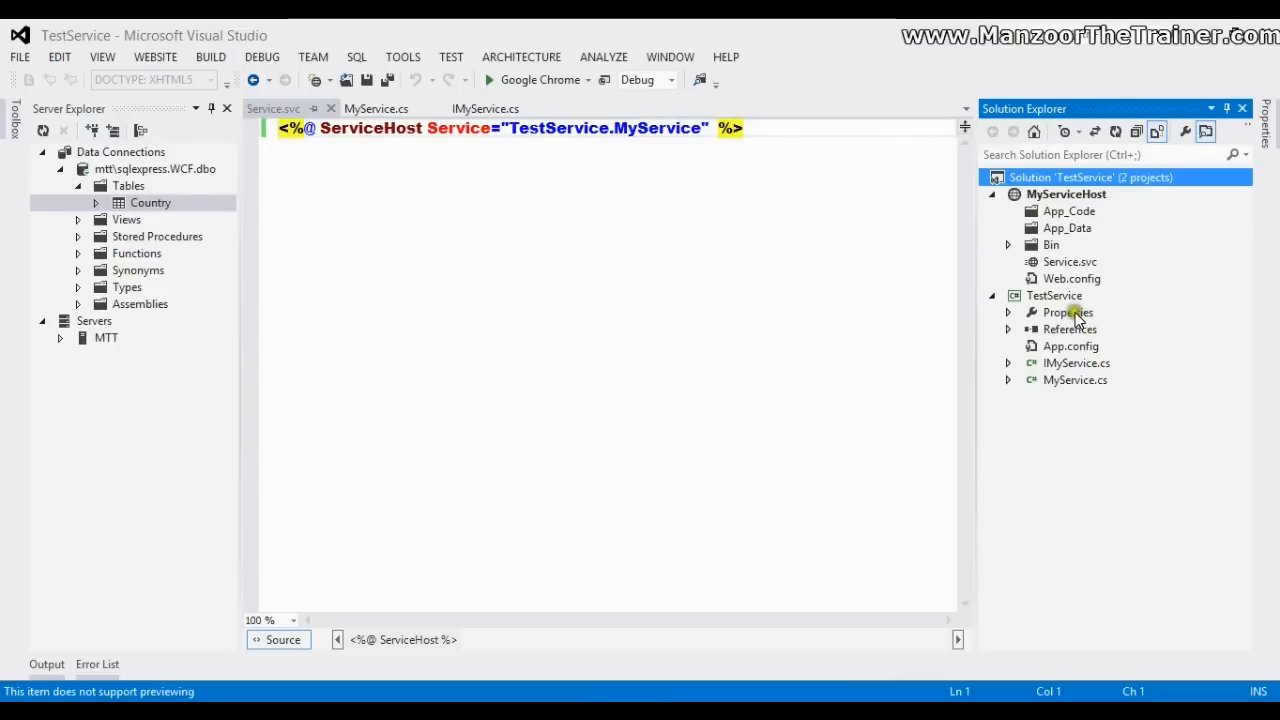
Create an ASP.NET Empty Web Site at location MyClient within the TestService solution.
right_click(1090, 176)
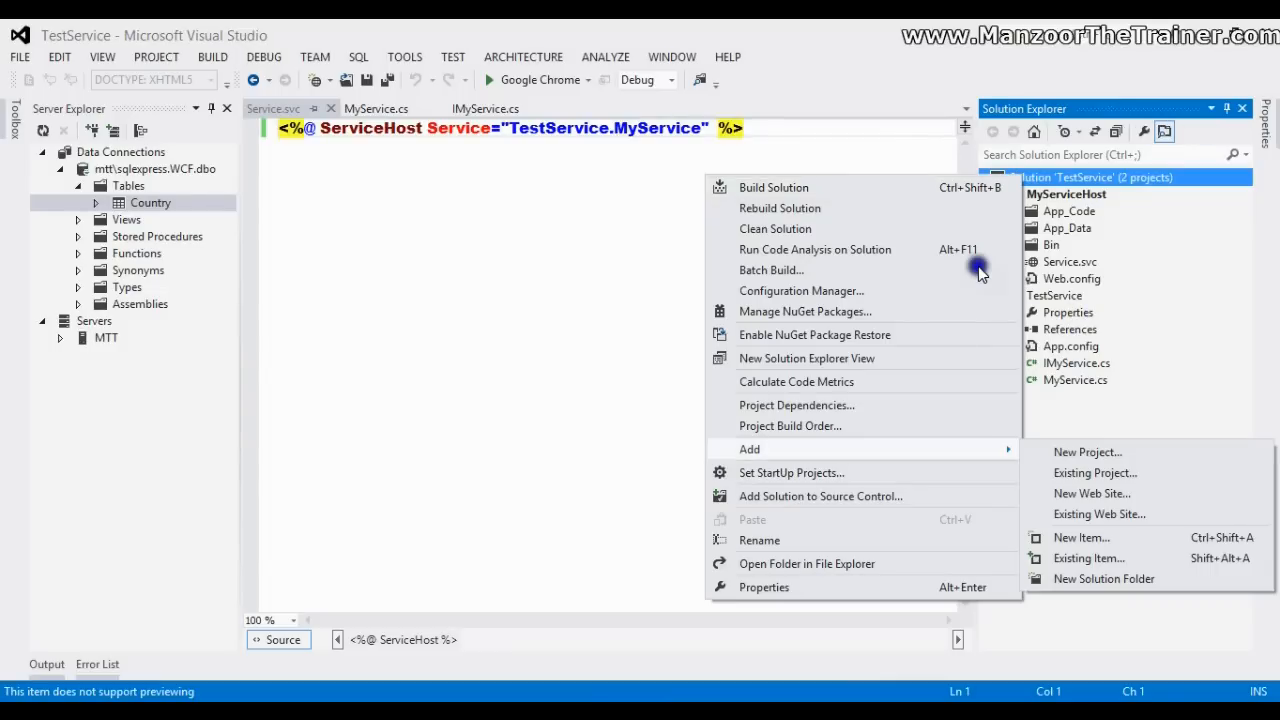
left_click(1092, 492)
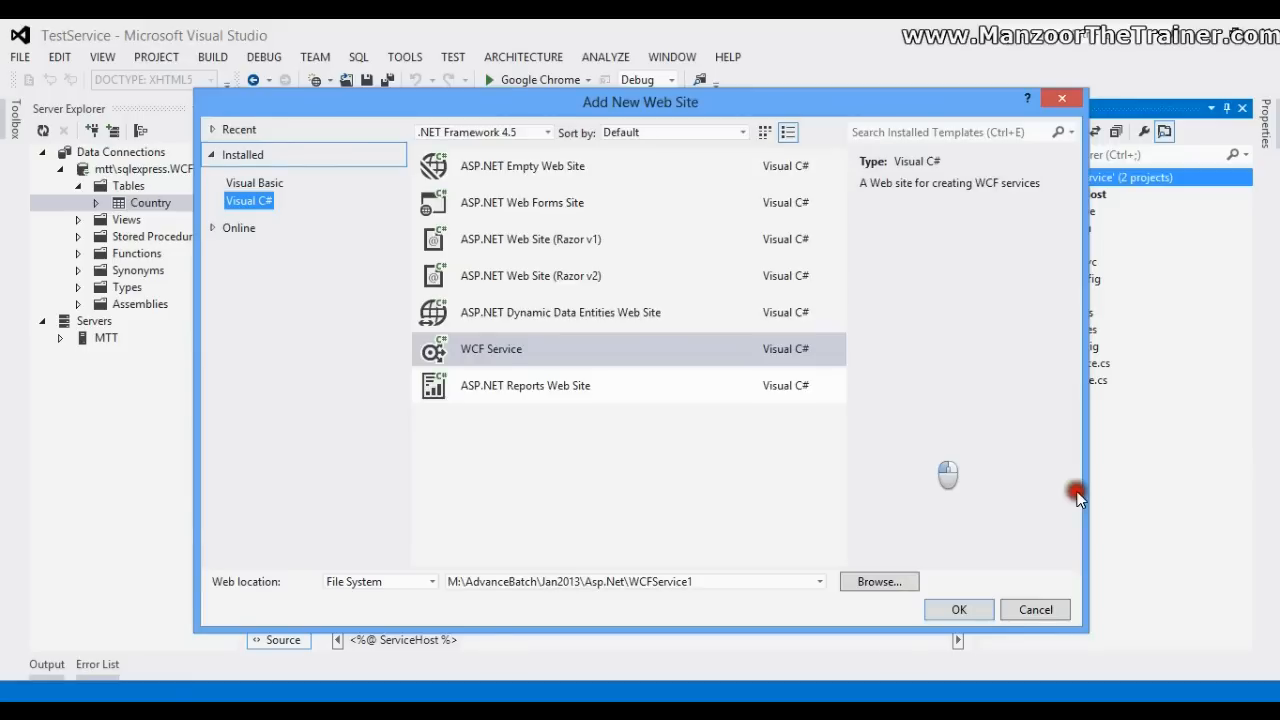
left_click(534, 164)
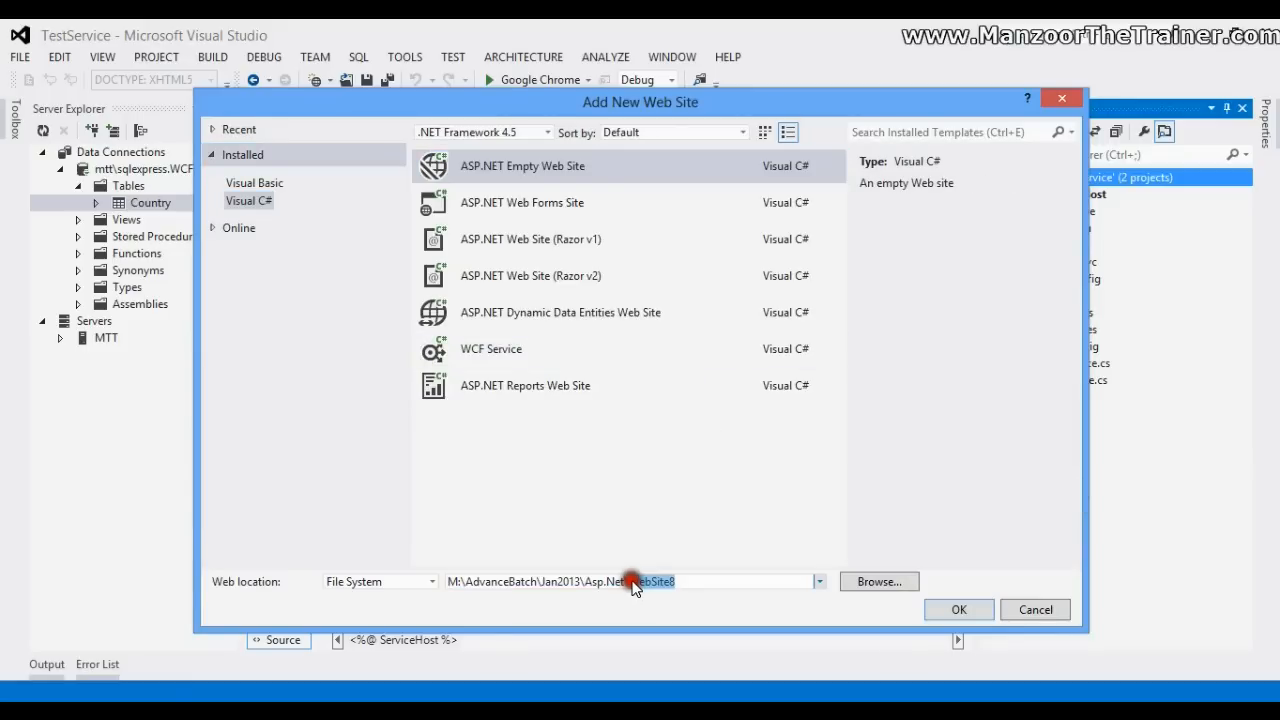
type("MyClien")
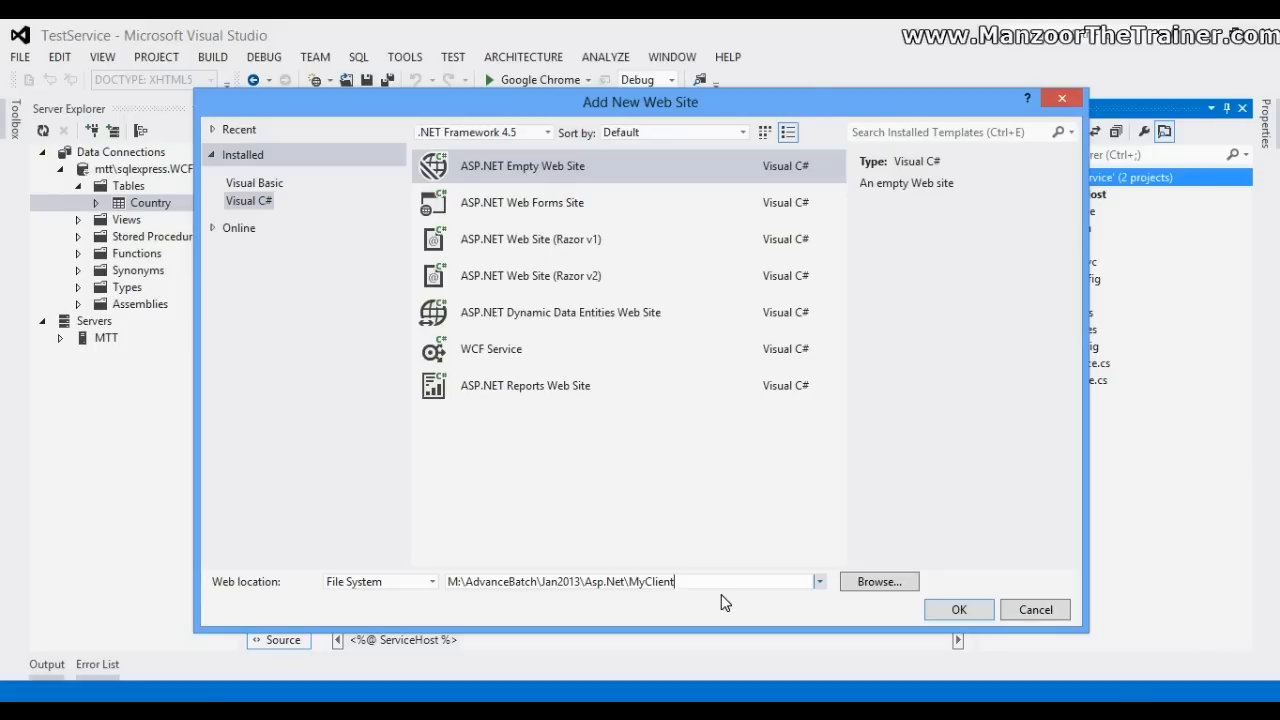
left_click(960, 608)
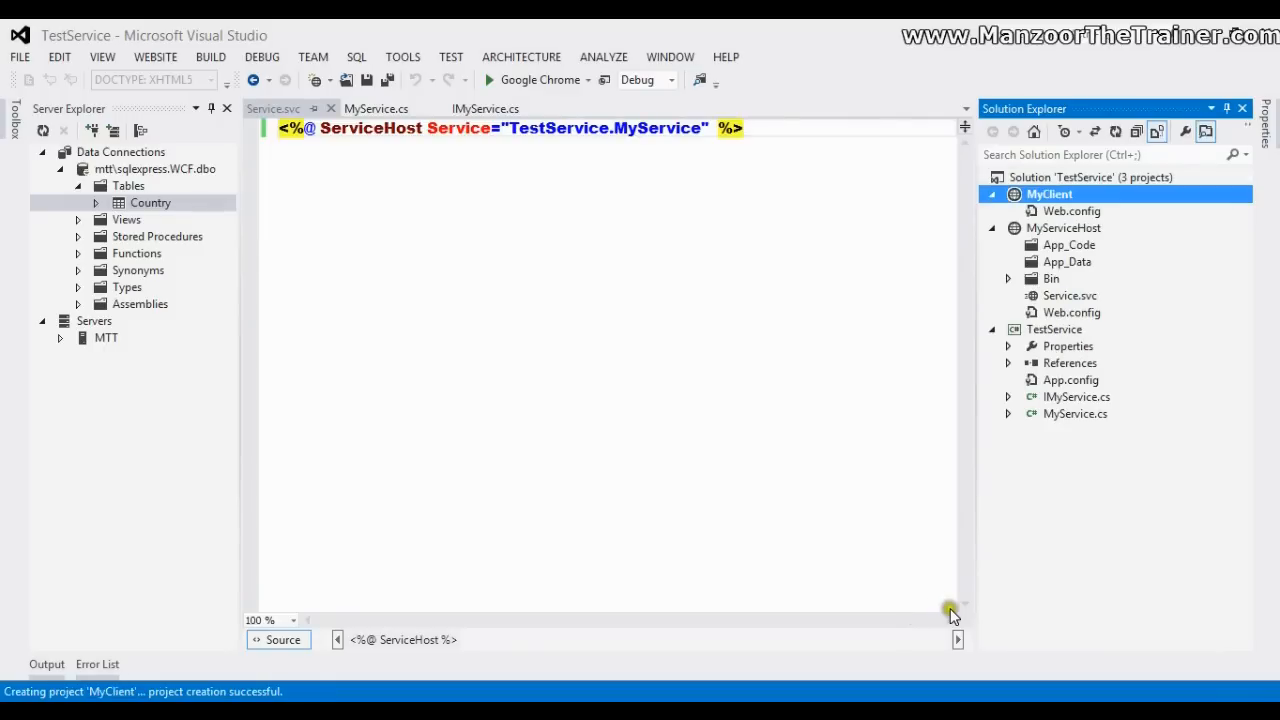
Add a Default.aspx web form to MyClient and show the Toolbox's Standard controls for the DropDownList.
right_click(1048, 194)
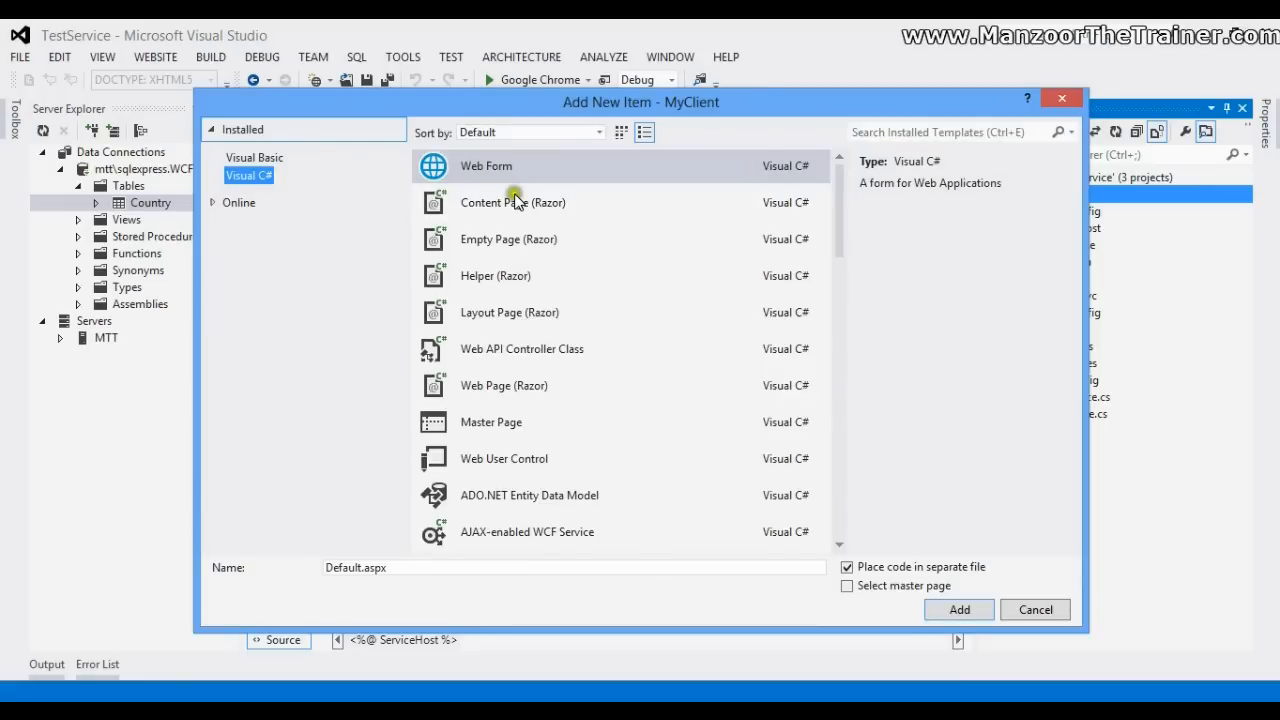
left_click(960, 608)
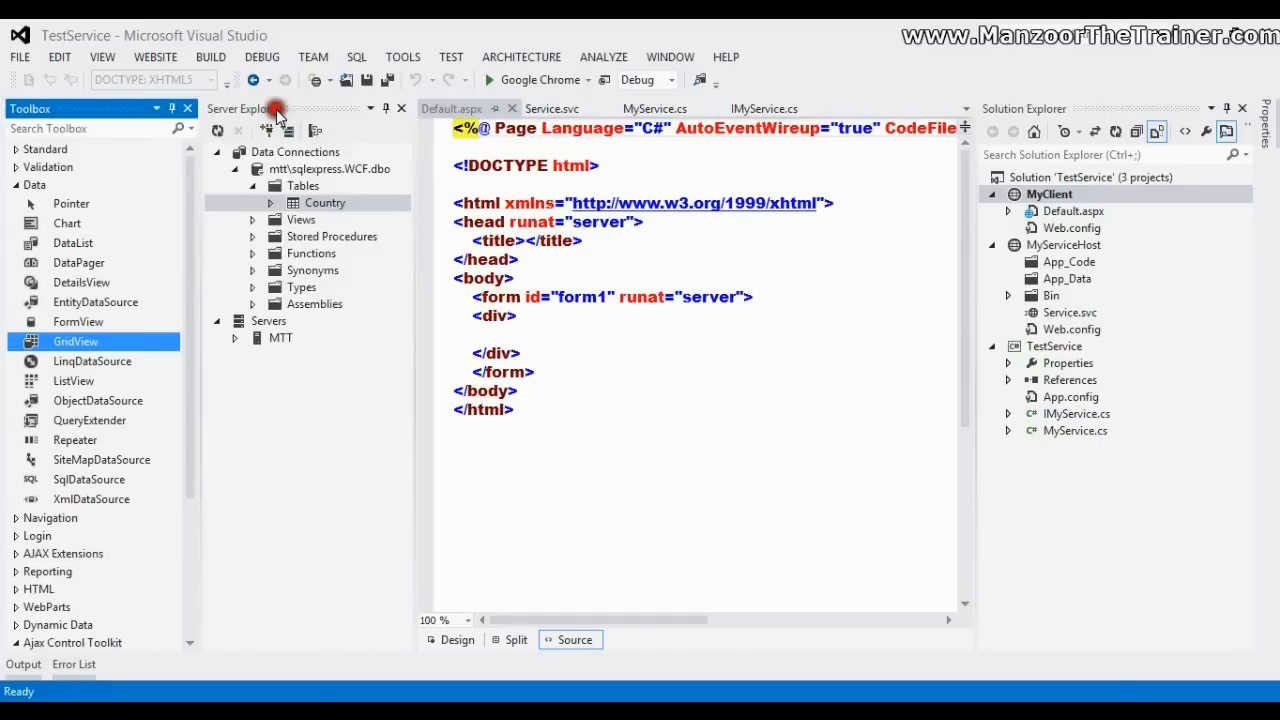
left_click(14, 170)
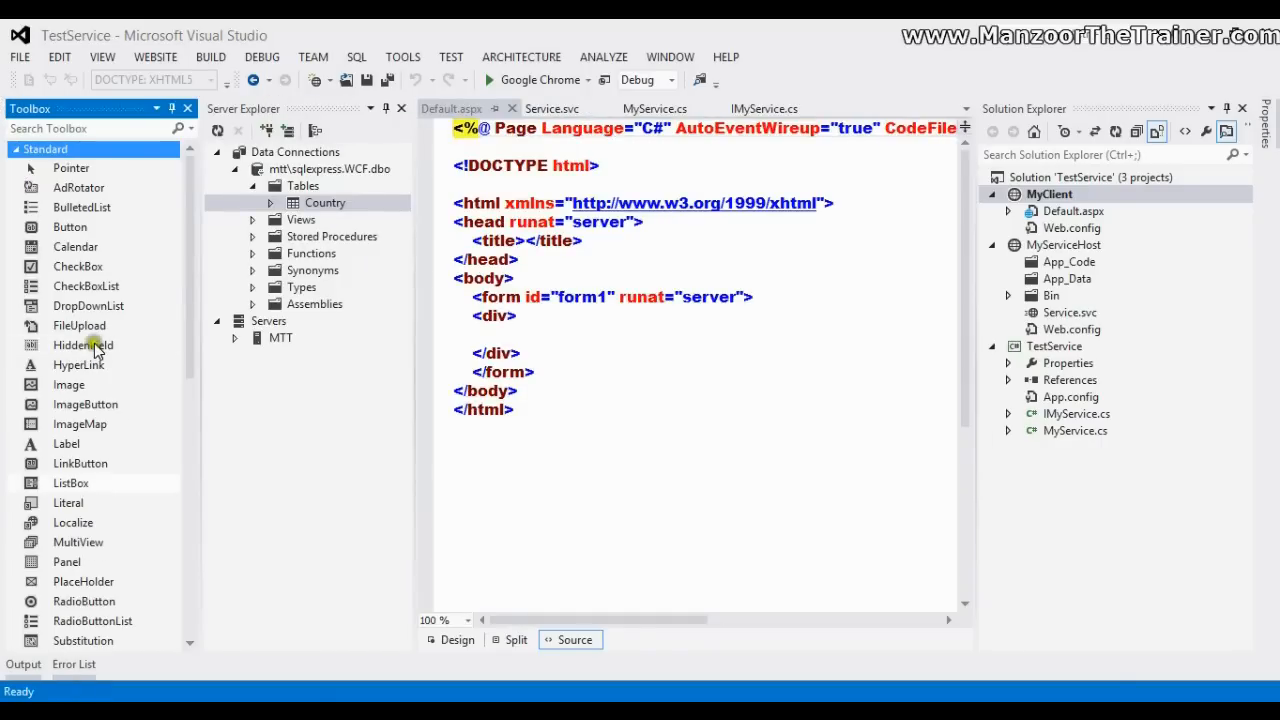
mouse_move(116, 290)
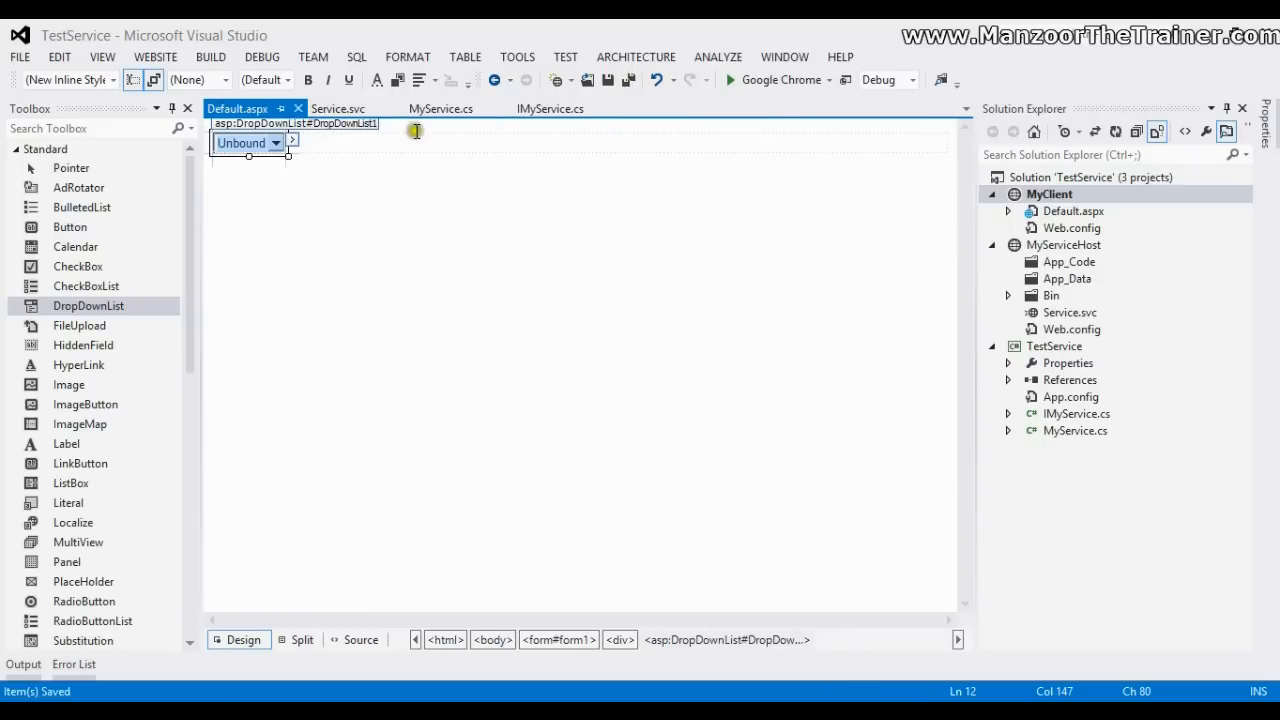
mouse_move(420, 260)
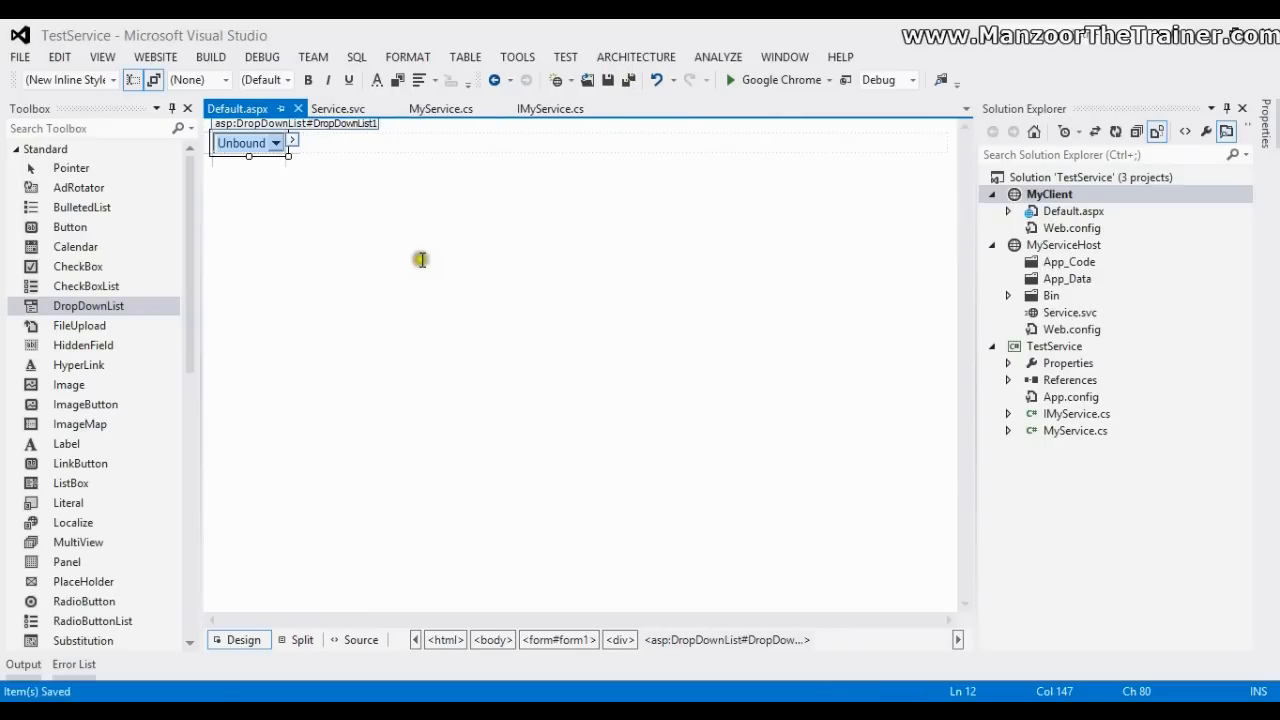
mouse_move(424, 264)
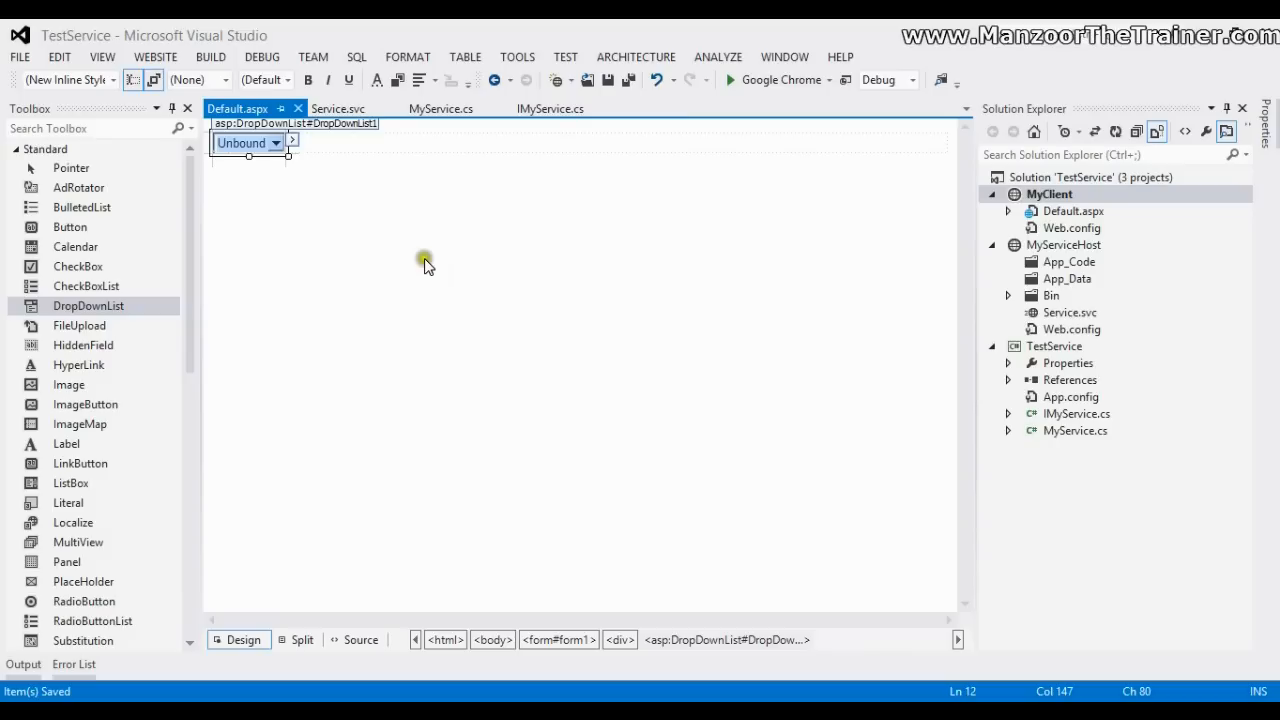
right_click(1072, 312)
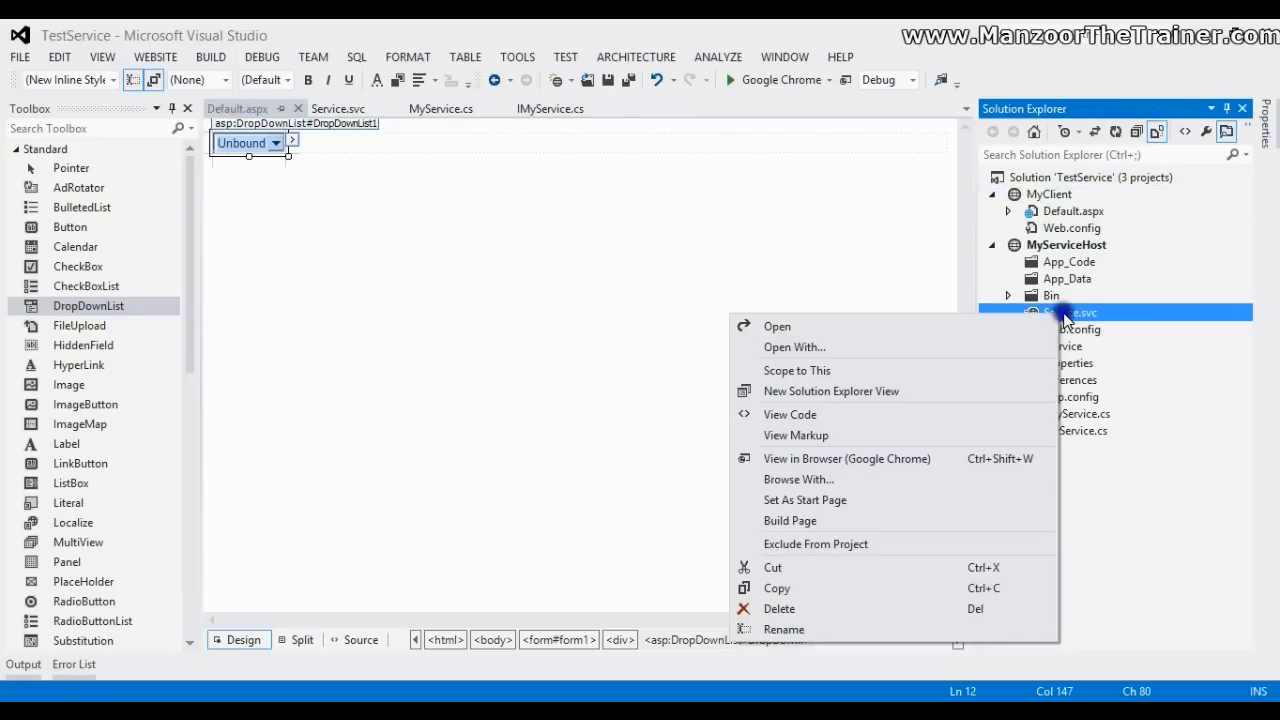
mouse_move(1064, 318)
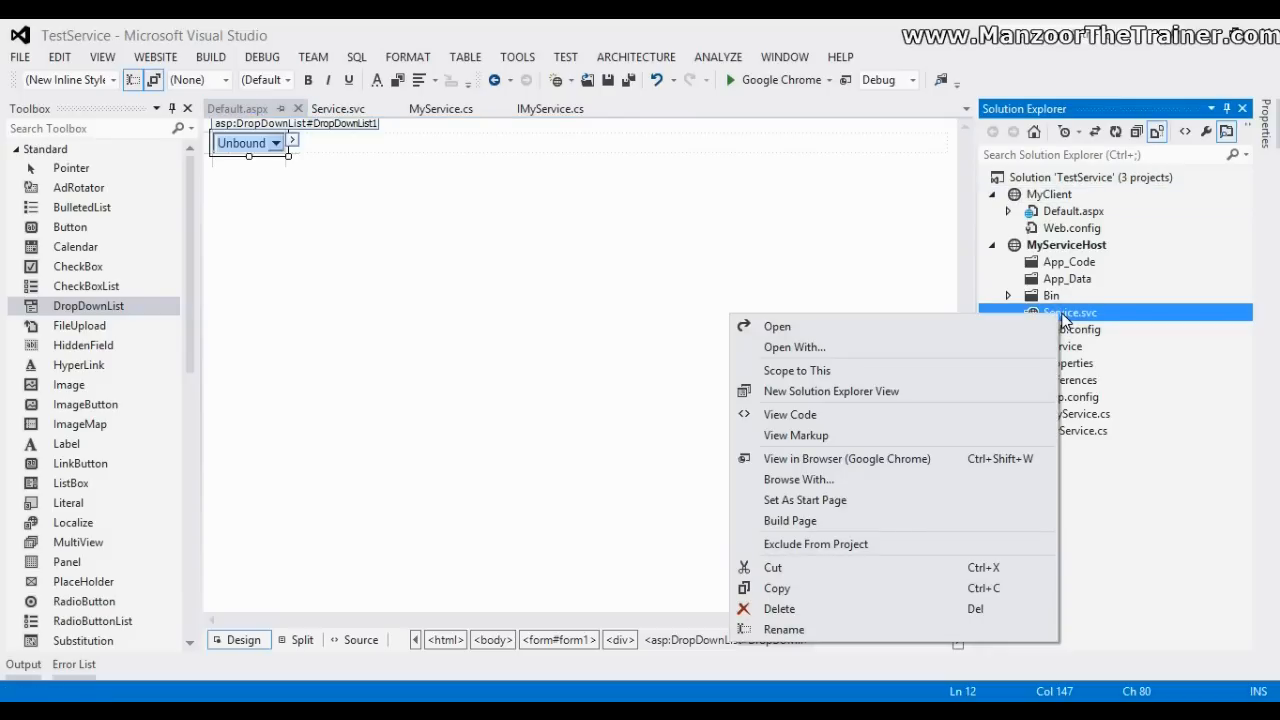
left_click(848, 458)
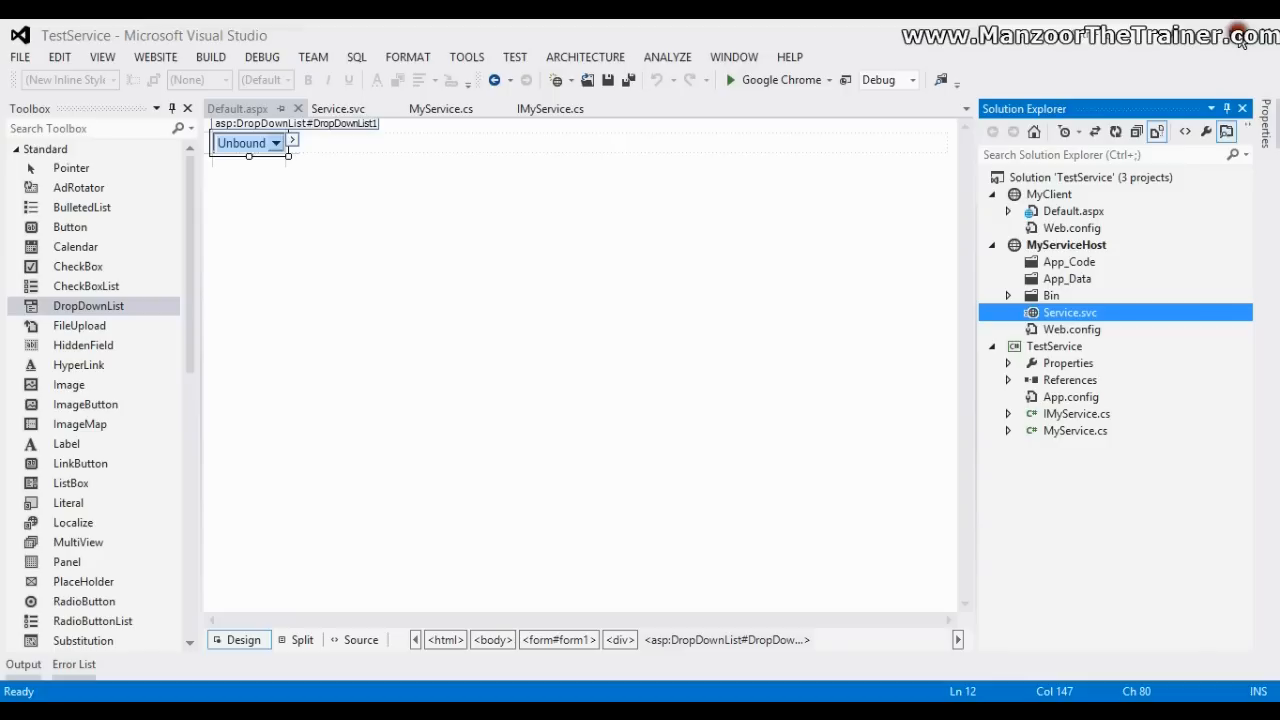
Look up the pasted Service.svc?wsdl address in Add Service Reference and expand MyService's operations.
right_click(1048, 194)
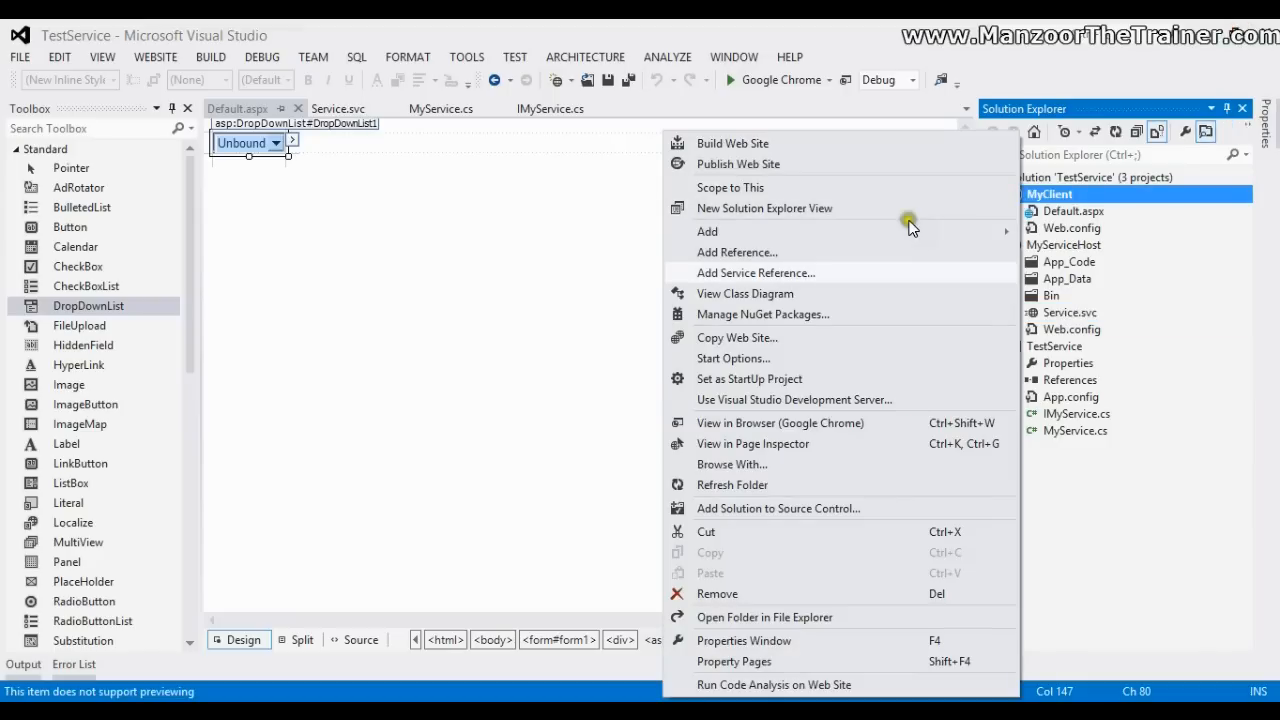
mouse_move(836, 288)
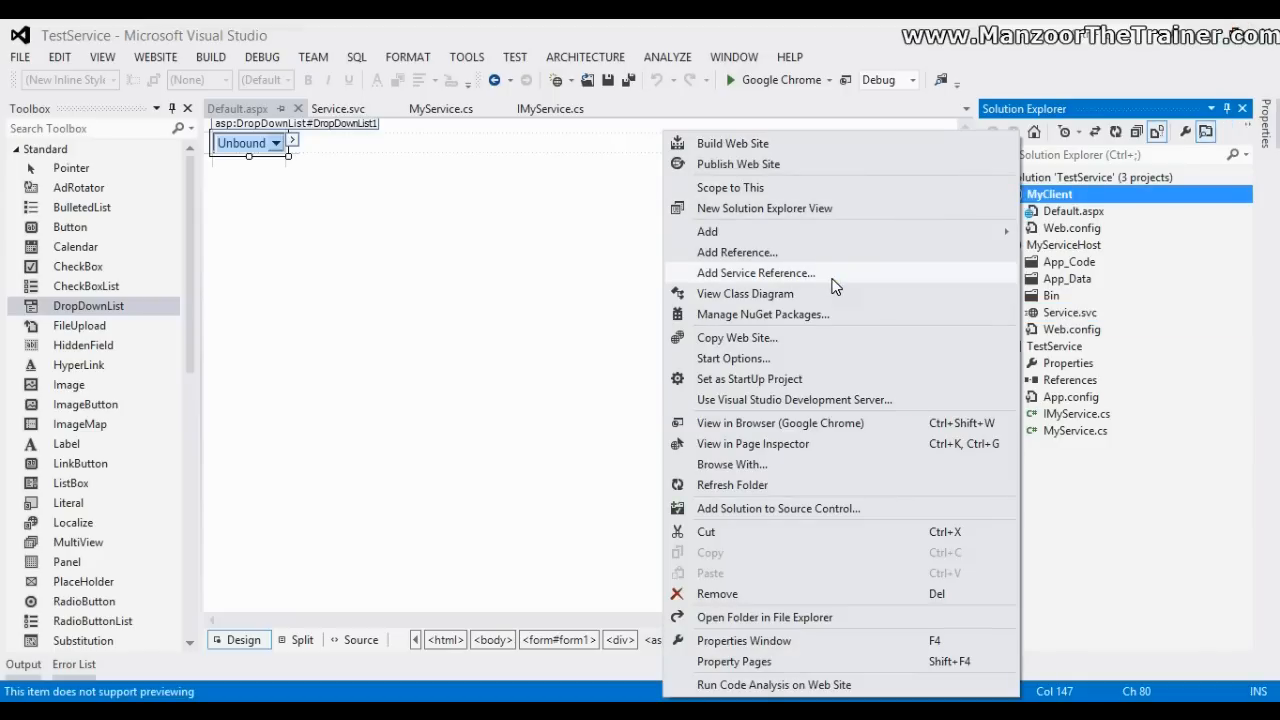
left_click(756, 272)
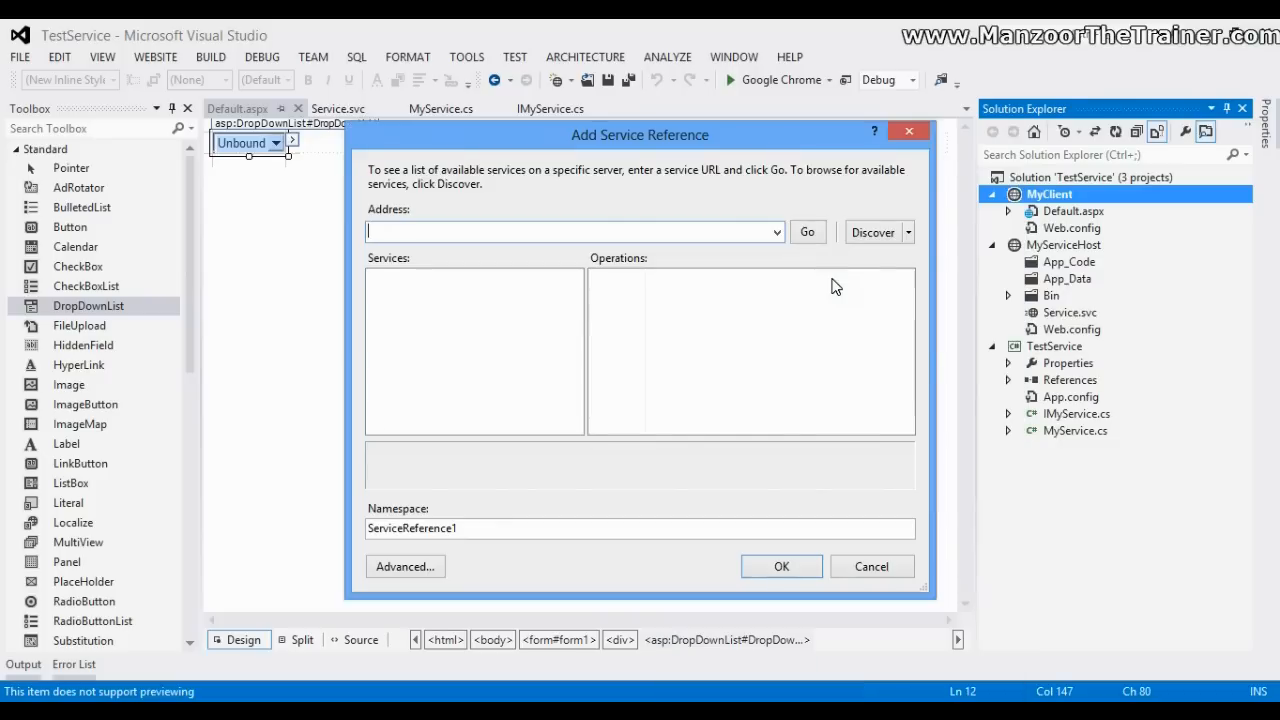
right_click(600, 236)
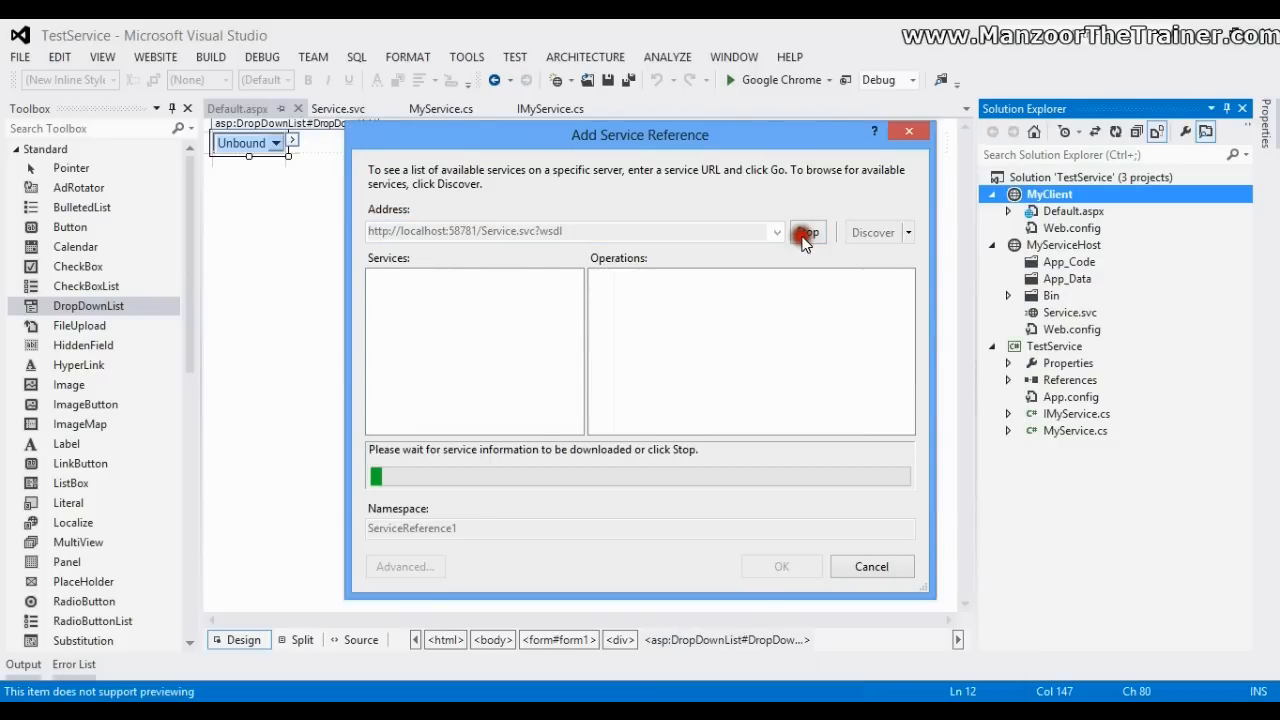
left_click(808, 232)
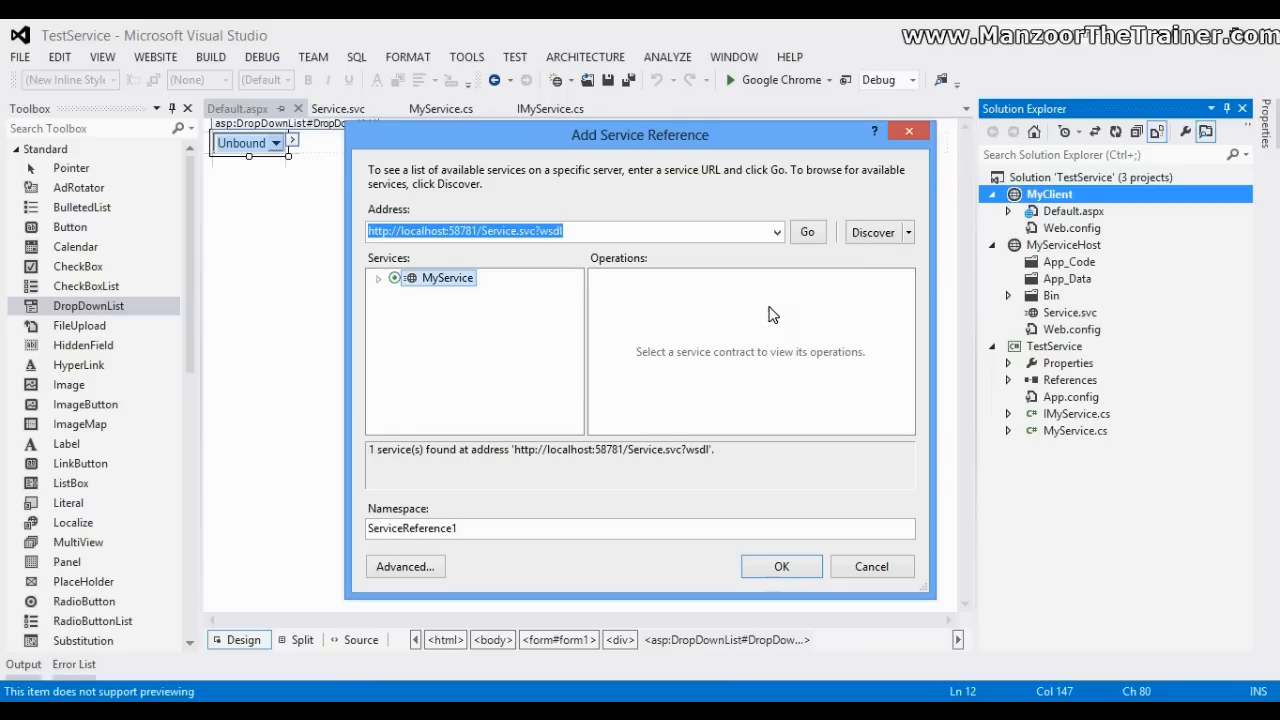
left_click(380, 276)
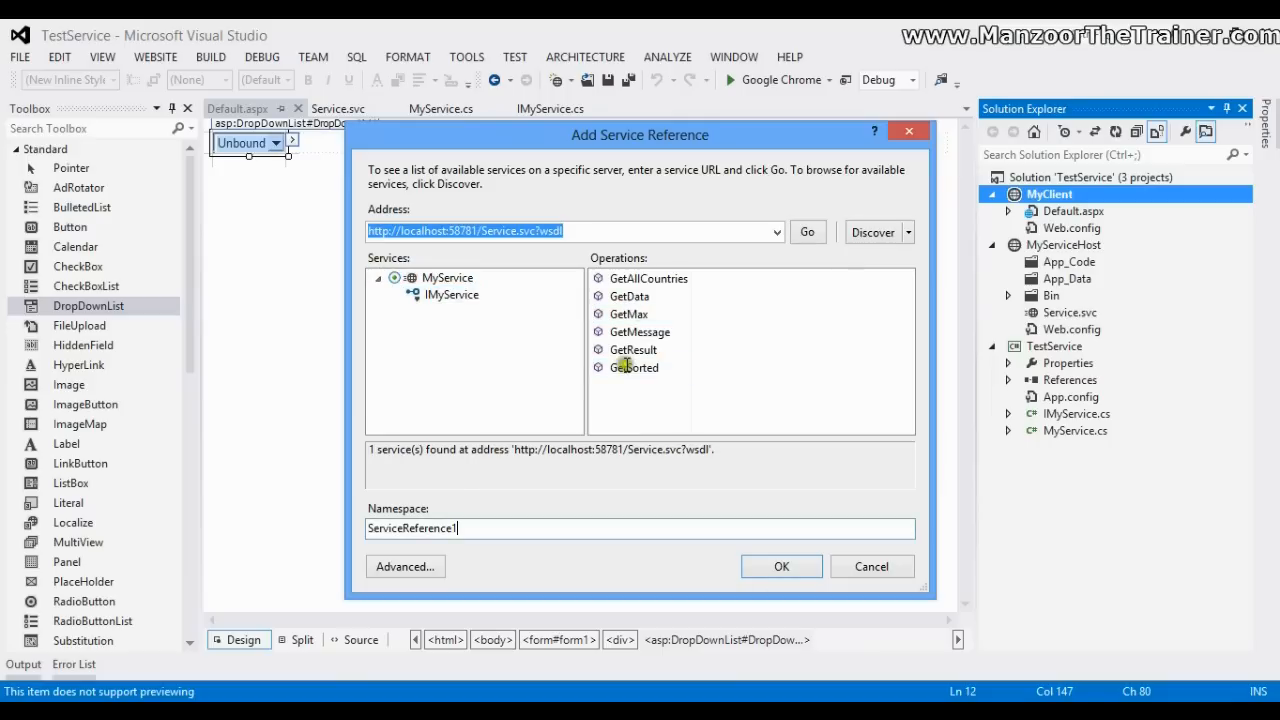
Name the reference namespace MyServiceReference and confirm adding it to MyClient.
key("Backspace")
type("My")
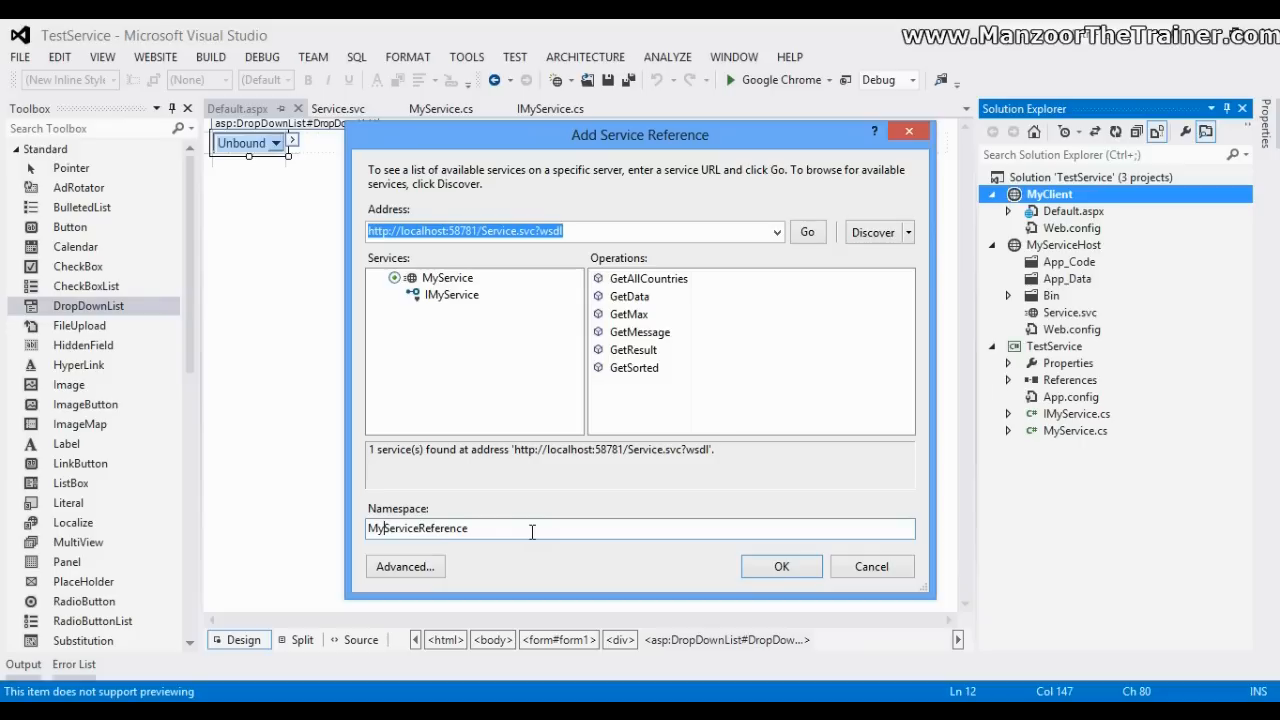
left_click(780, 566)
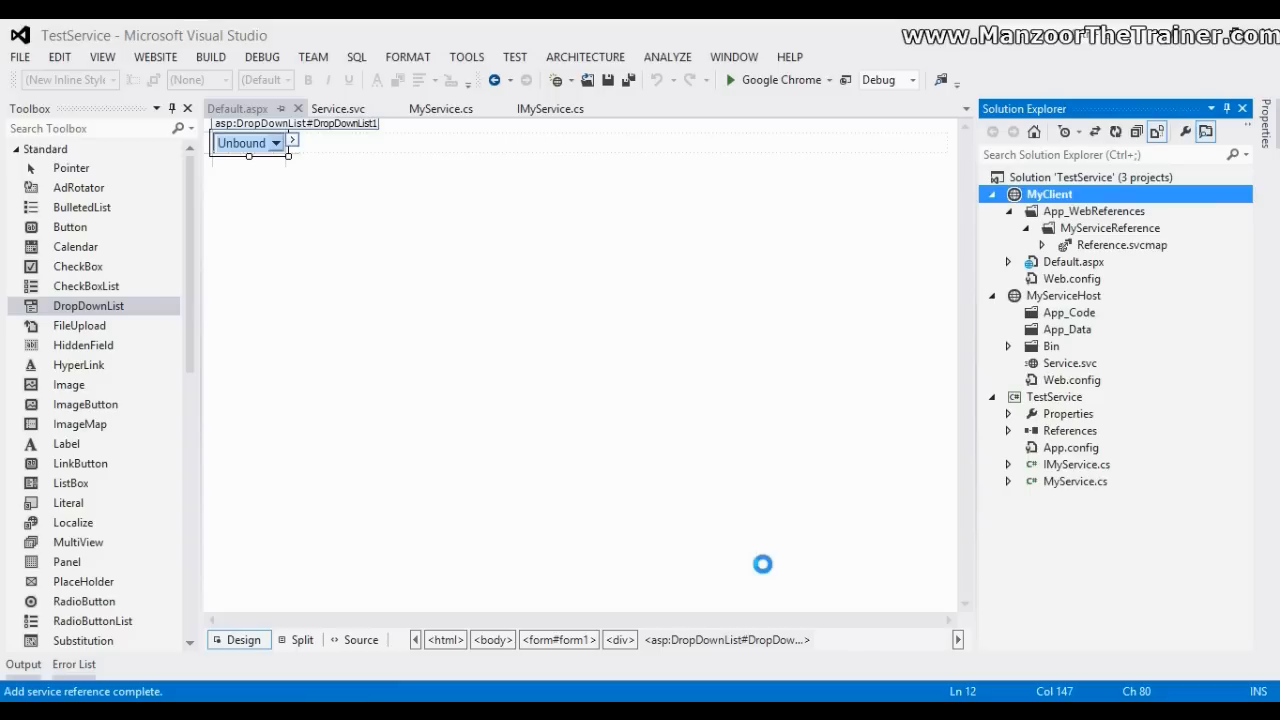
Expand Default.aspx in Solution Explorer and open its Default.aspx.cs code-behind.
right_click(1050, 194)
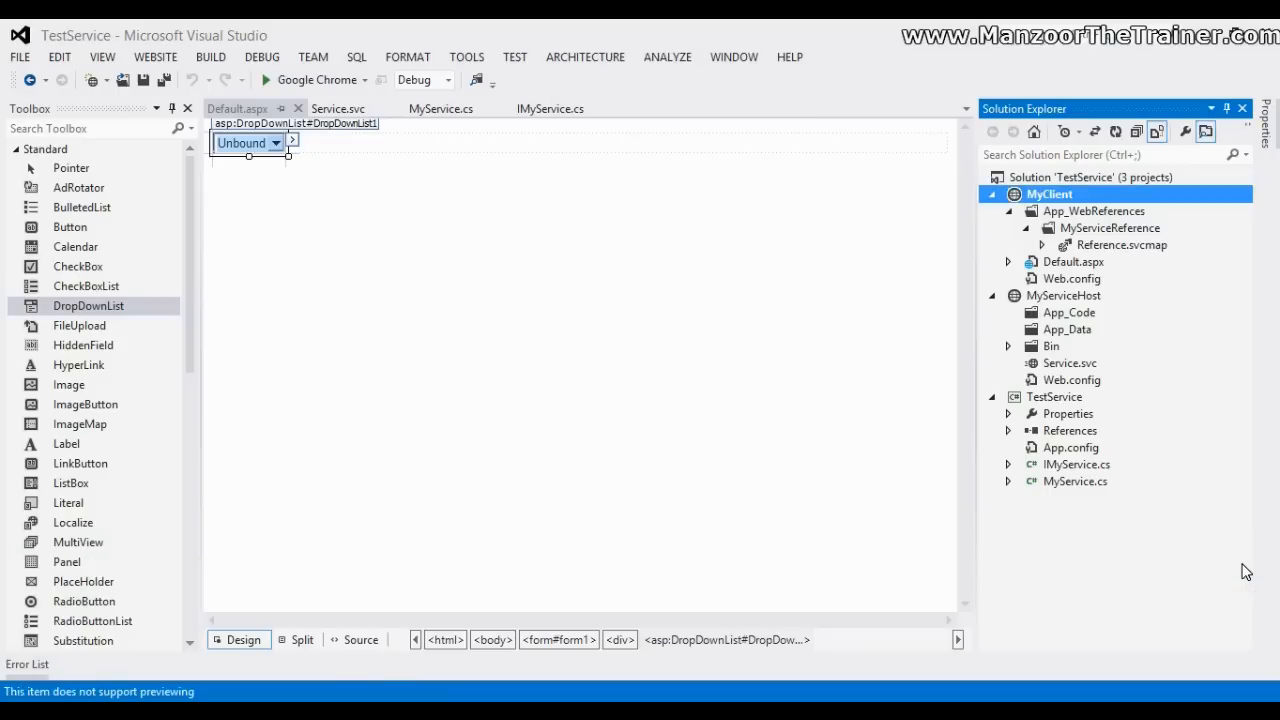
left_click(1008, 262)
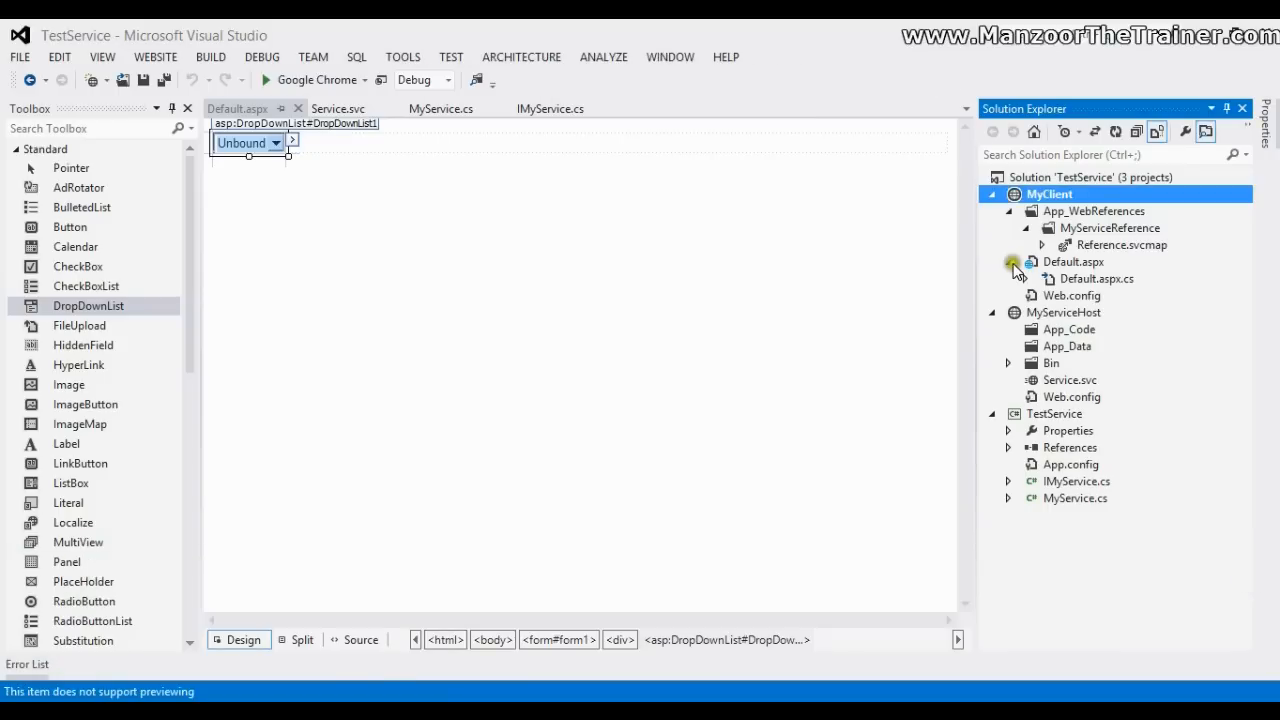
double_click(1092, 278)
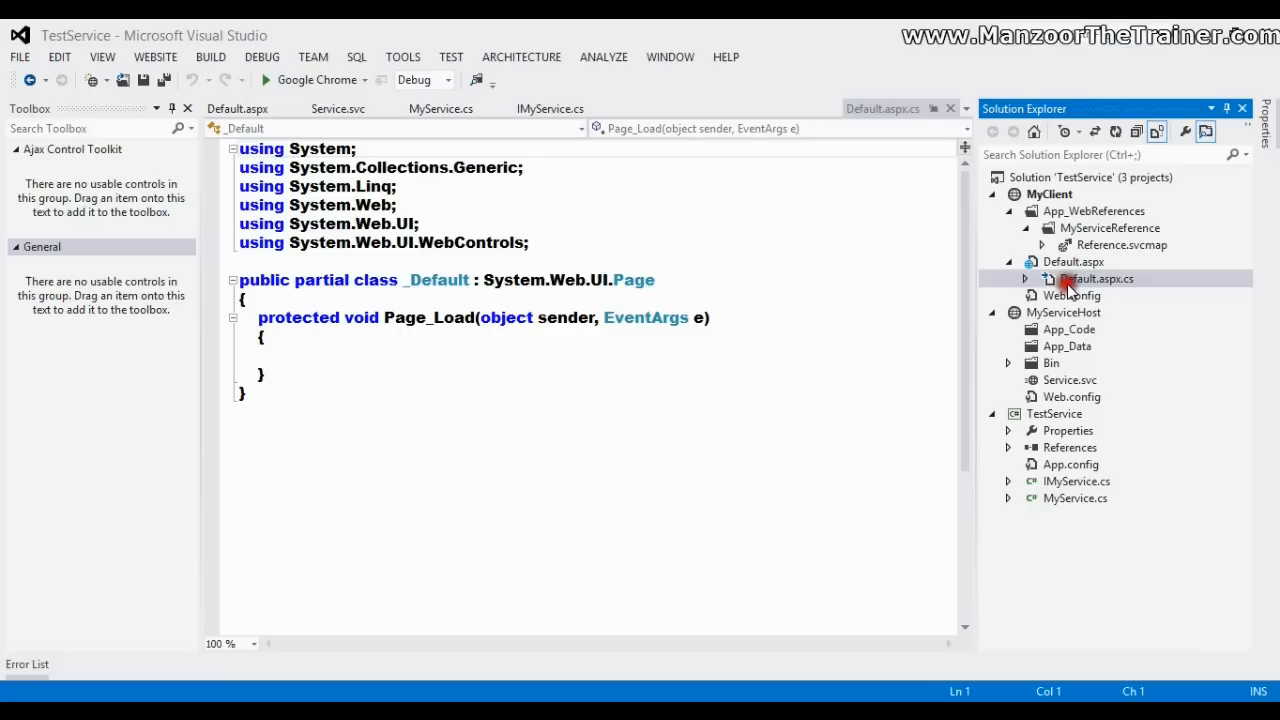
Add 'using MyServiceReference;' to Default.aspx.cs and begin typing MyServiceClient in Page_Load.
type("using")
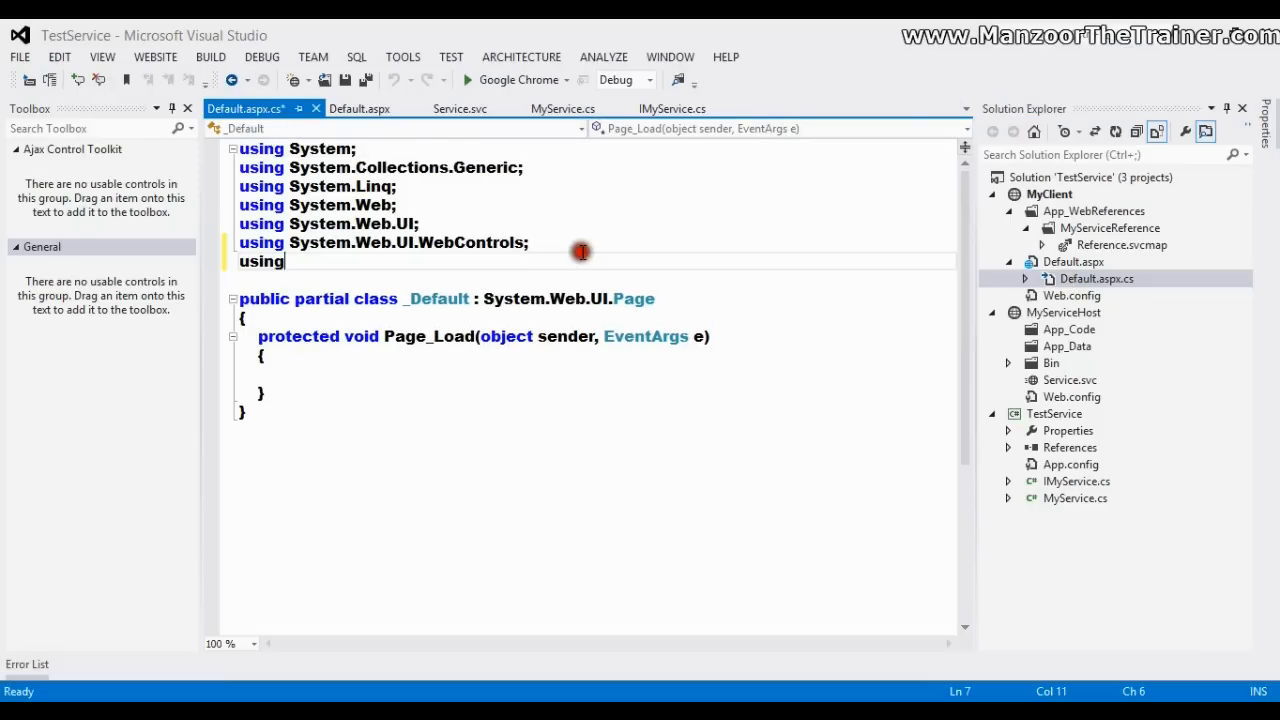
type("MyServiceReference;")
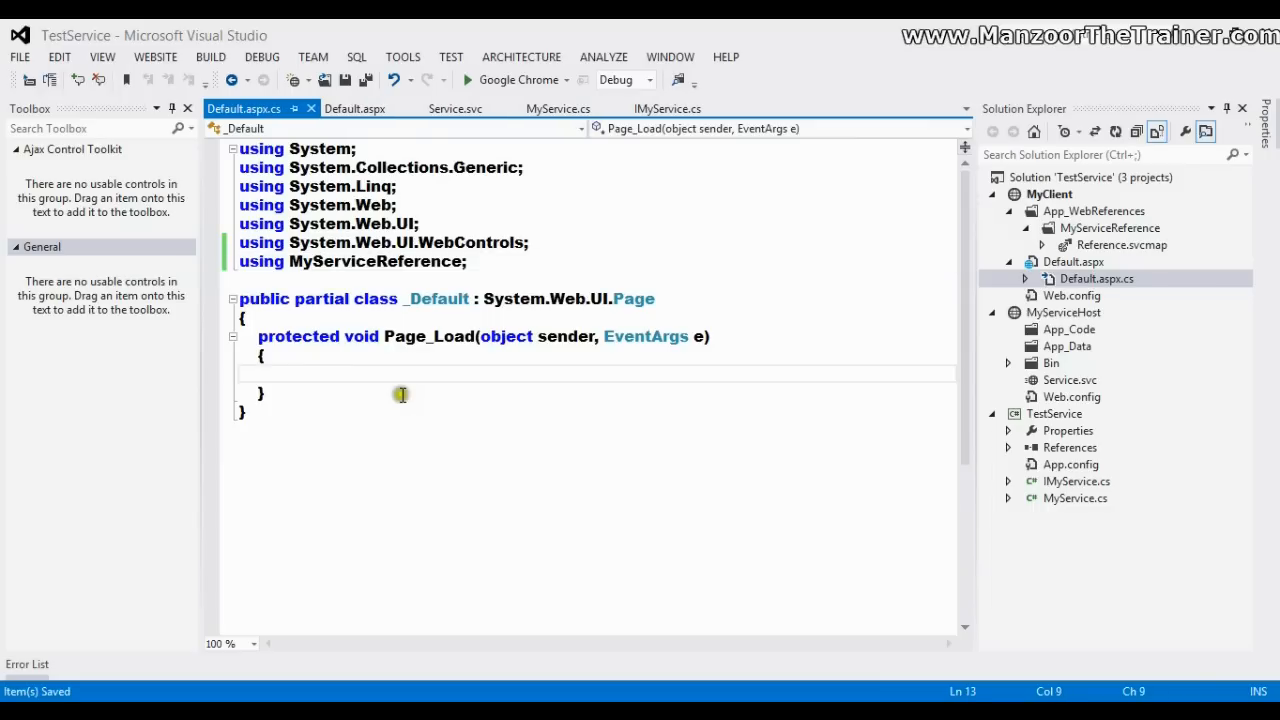
mouse_move(400, 376)
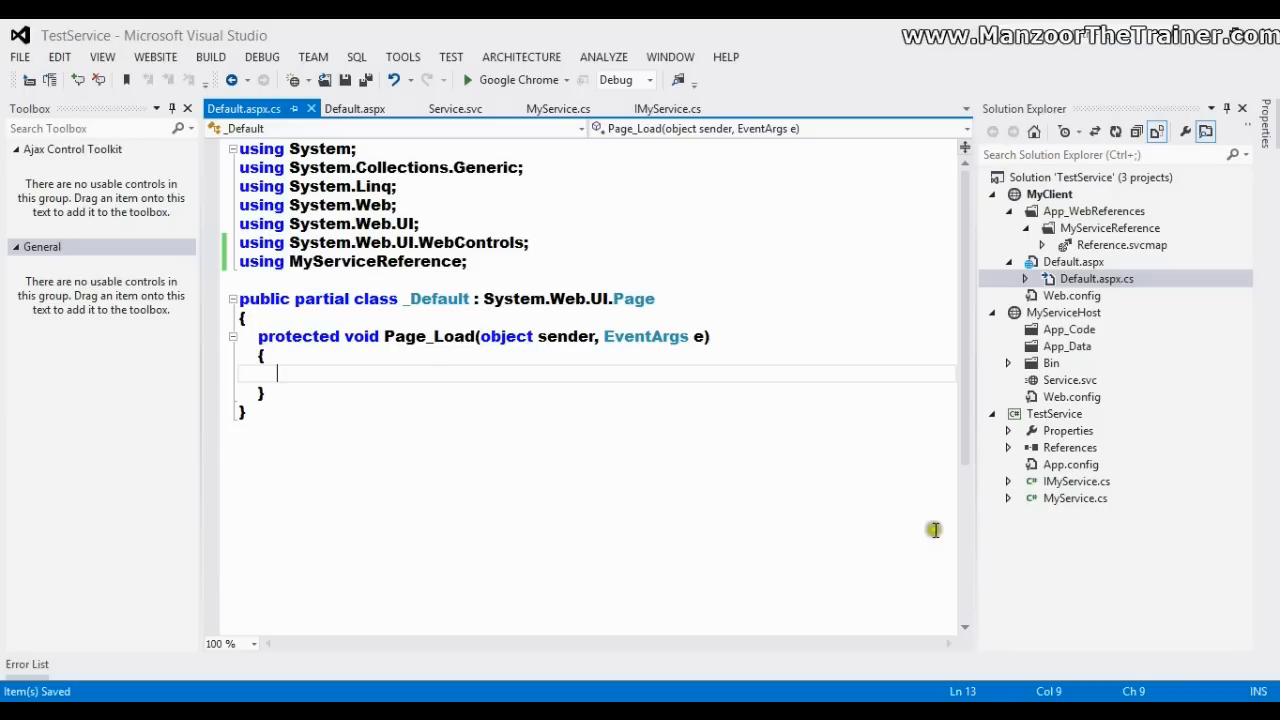
type("MyServiceClient")
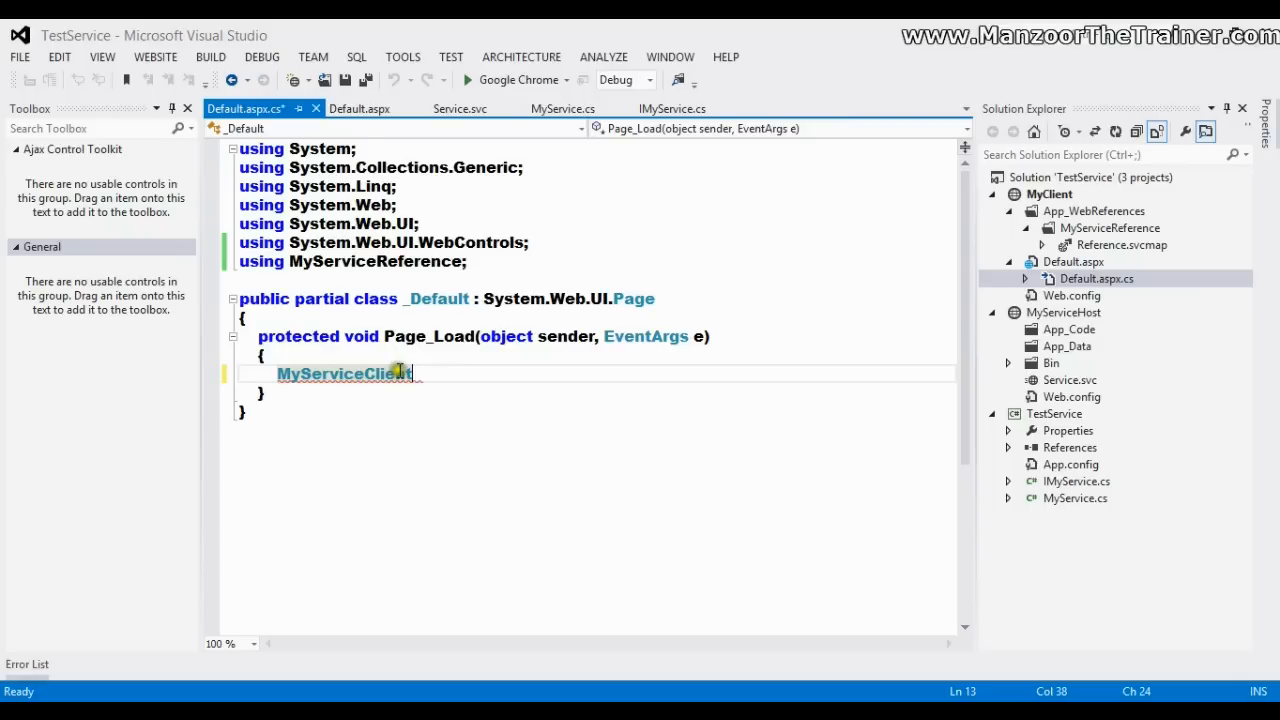
Write 'MyServiceClient C = new MyServiceClient();' in Page_Load and start the C.GetAllCountries call.
type("C")
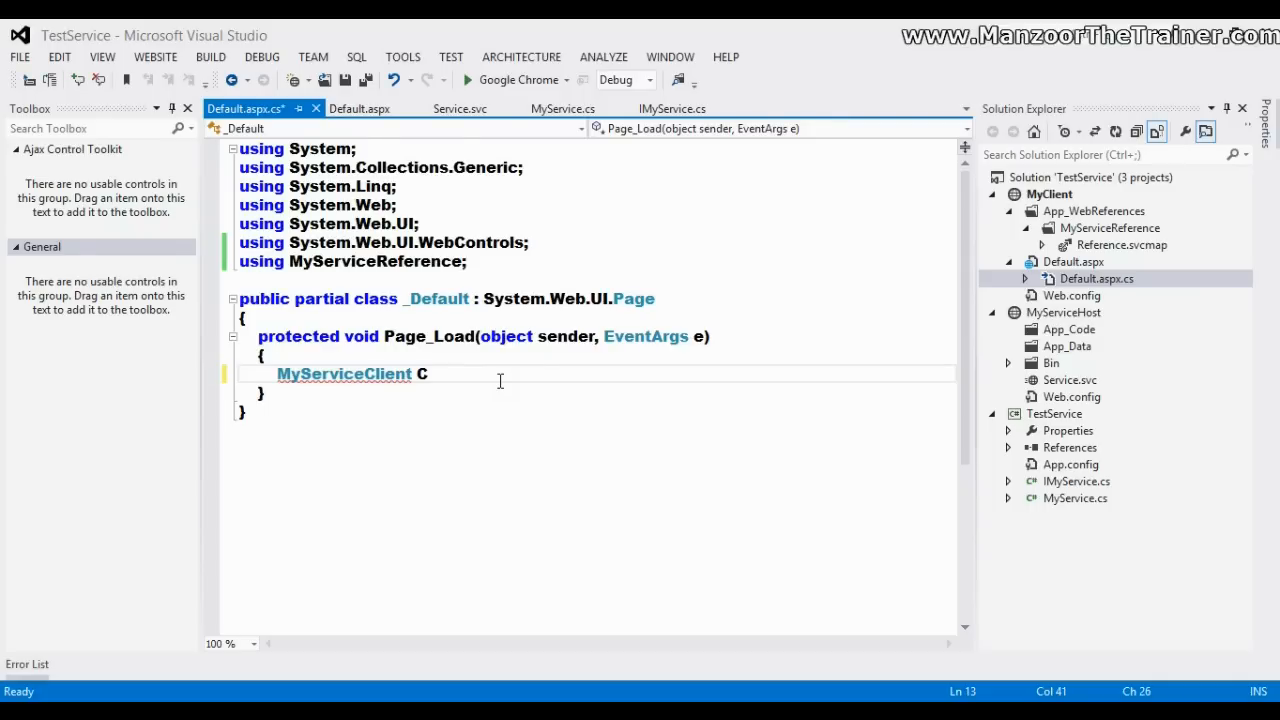
type("=new")
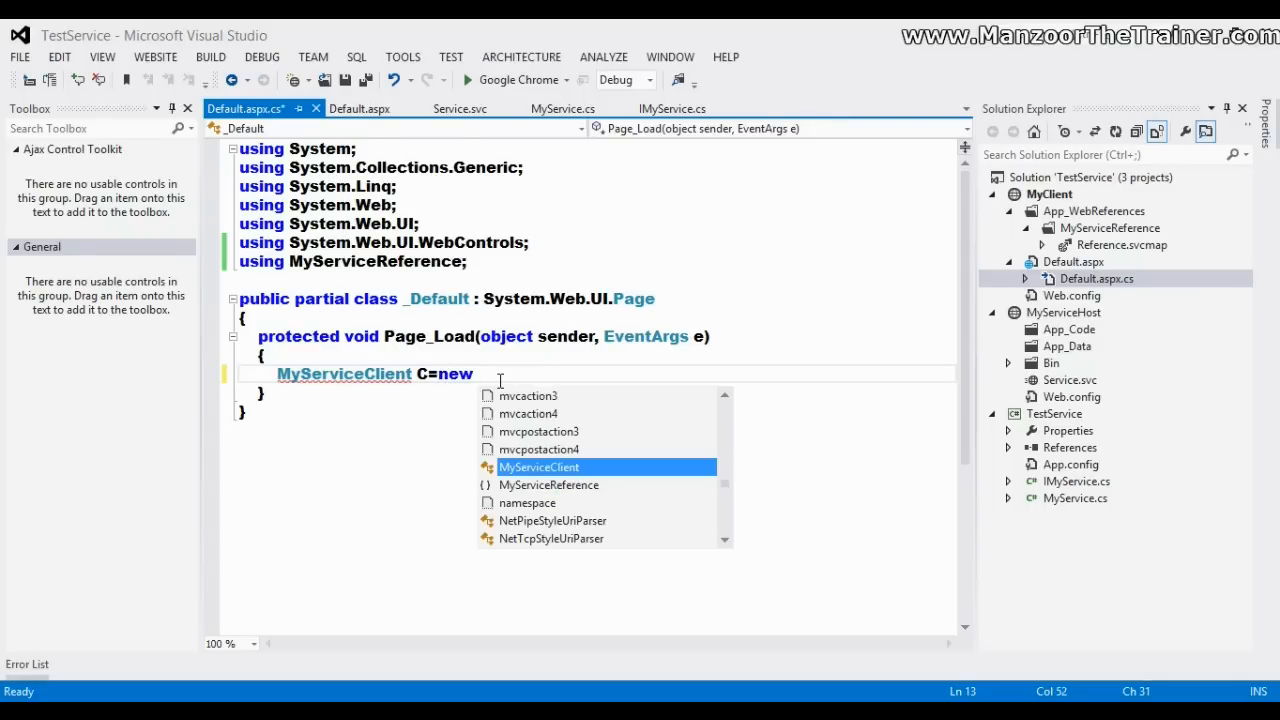
type("MyServiceClient();")
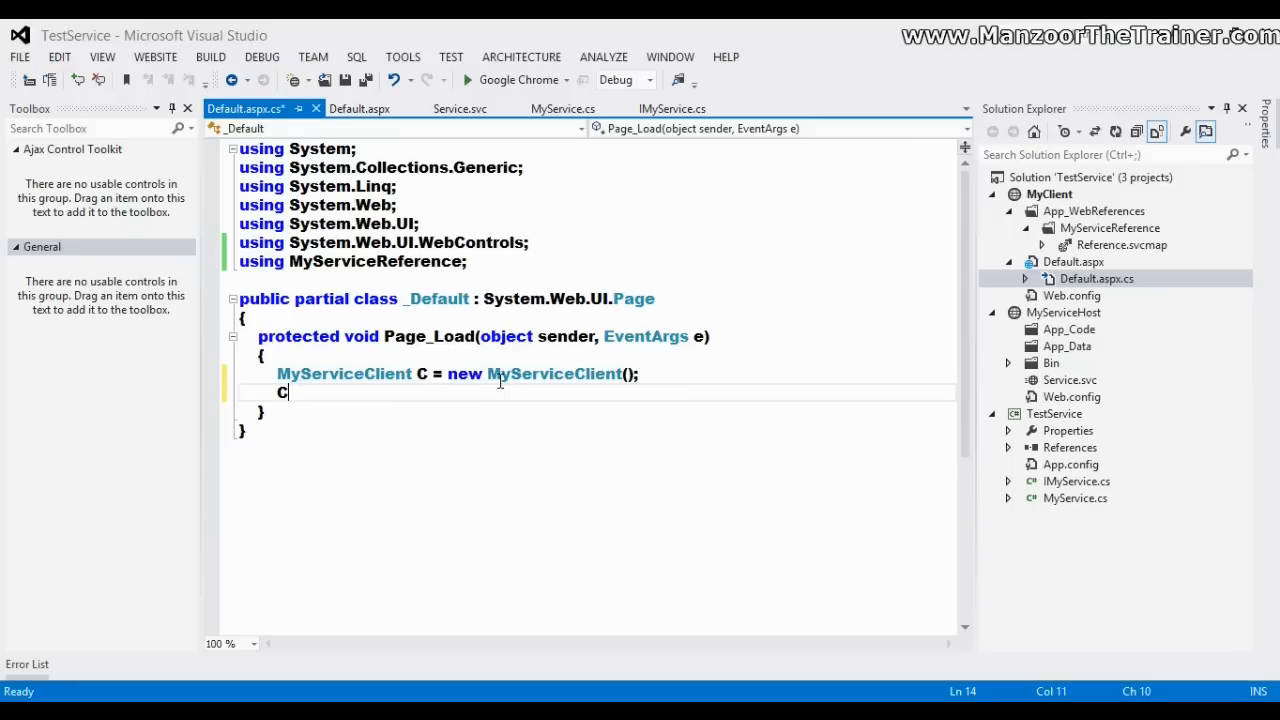
type(".GetAllCountries(")
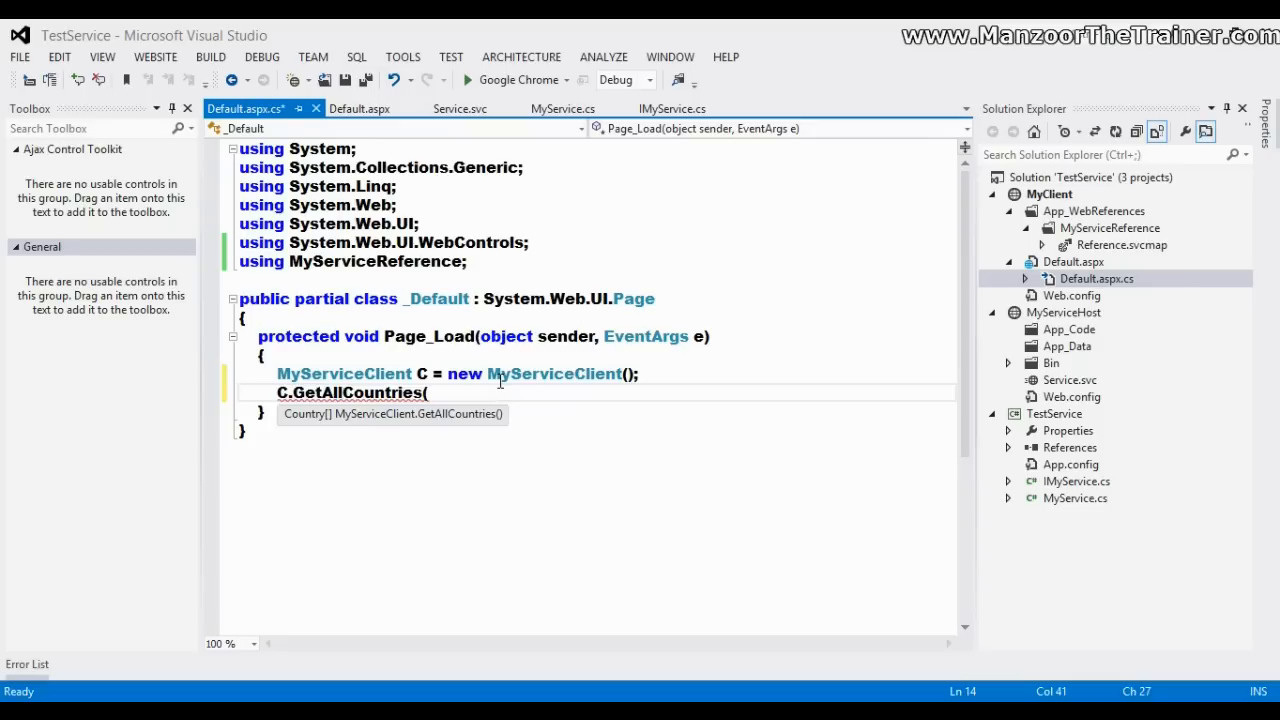
mouse_move(334, 422)
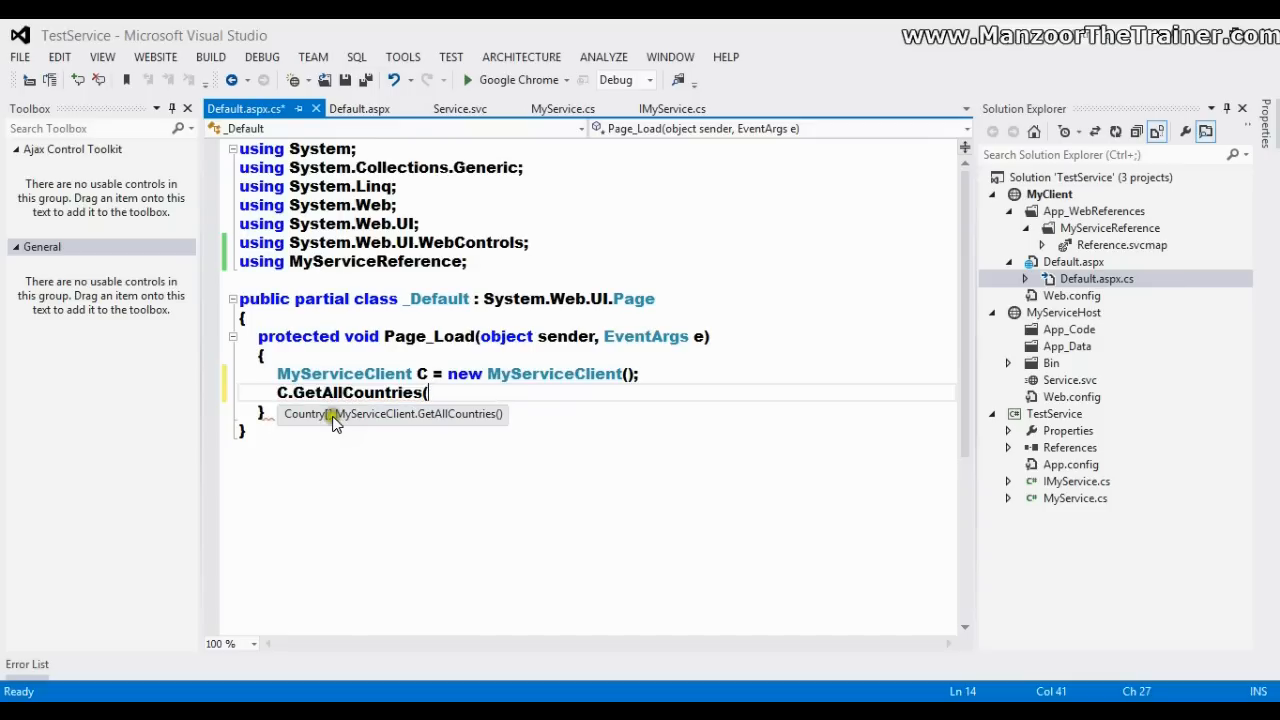
mouse_move(308, 426)
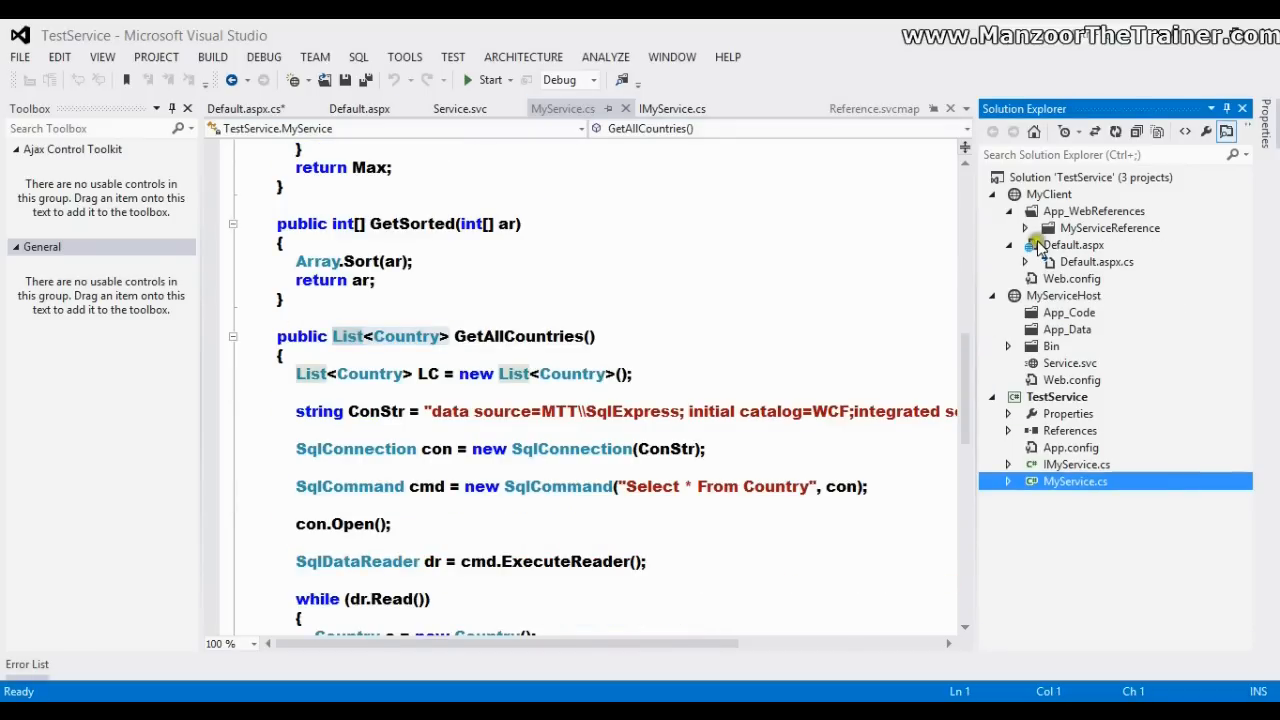
left_click(1024, 228)
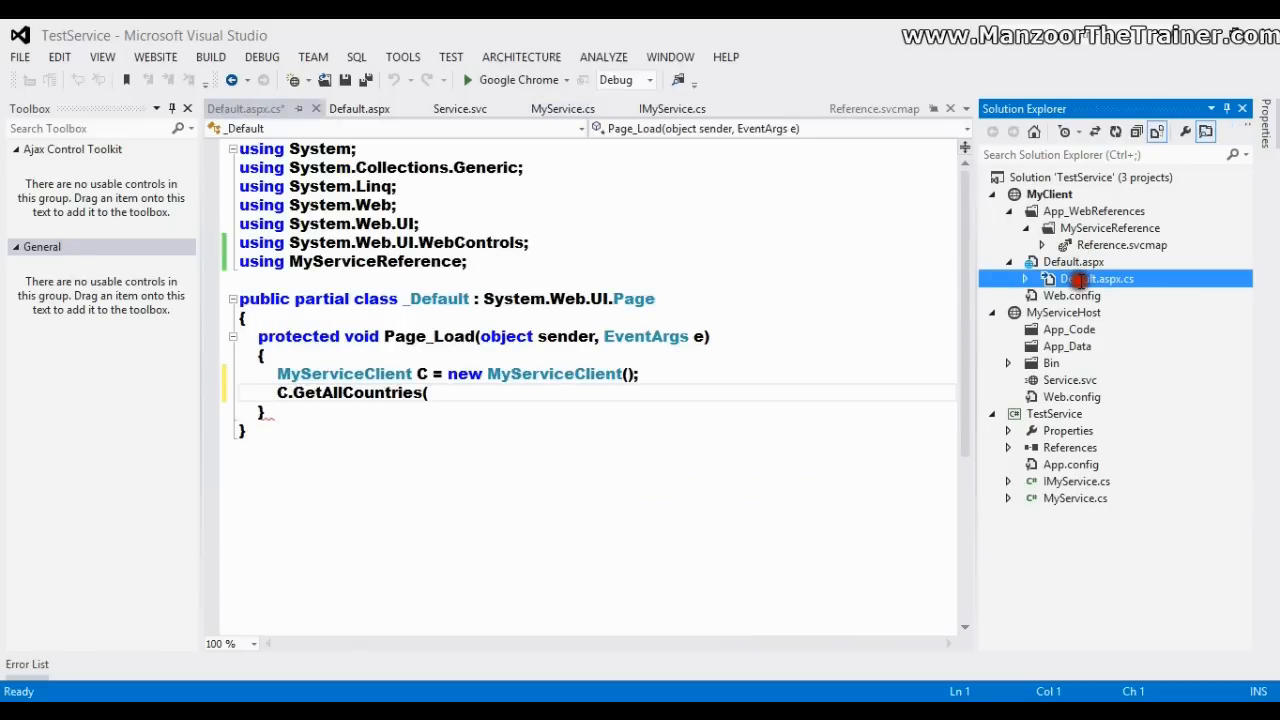
type(")")
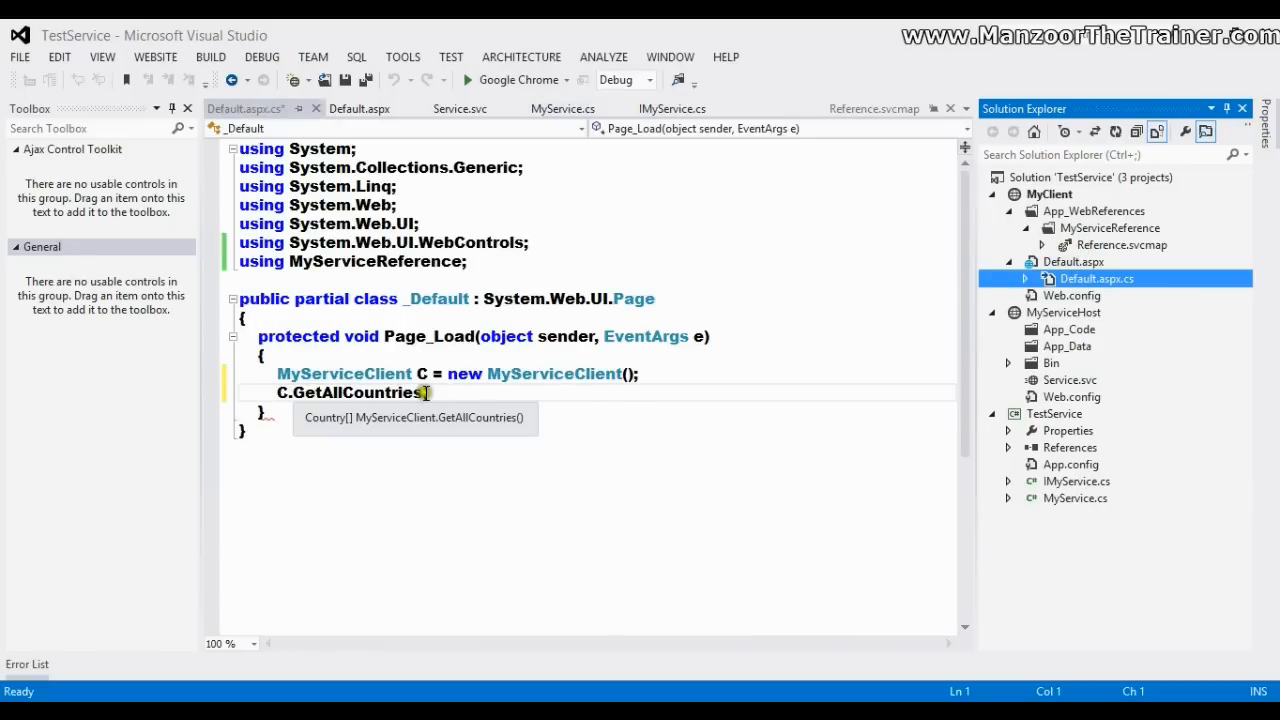
type("(")
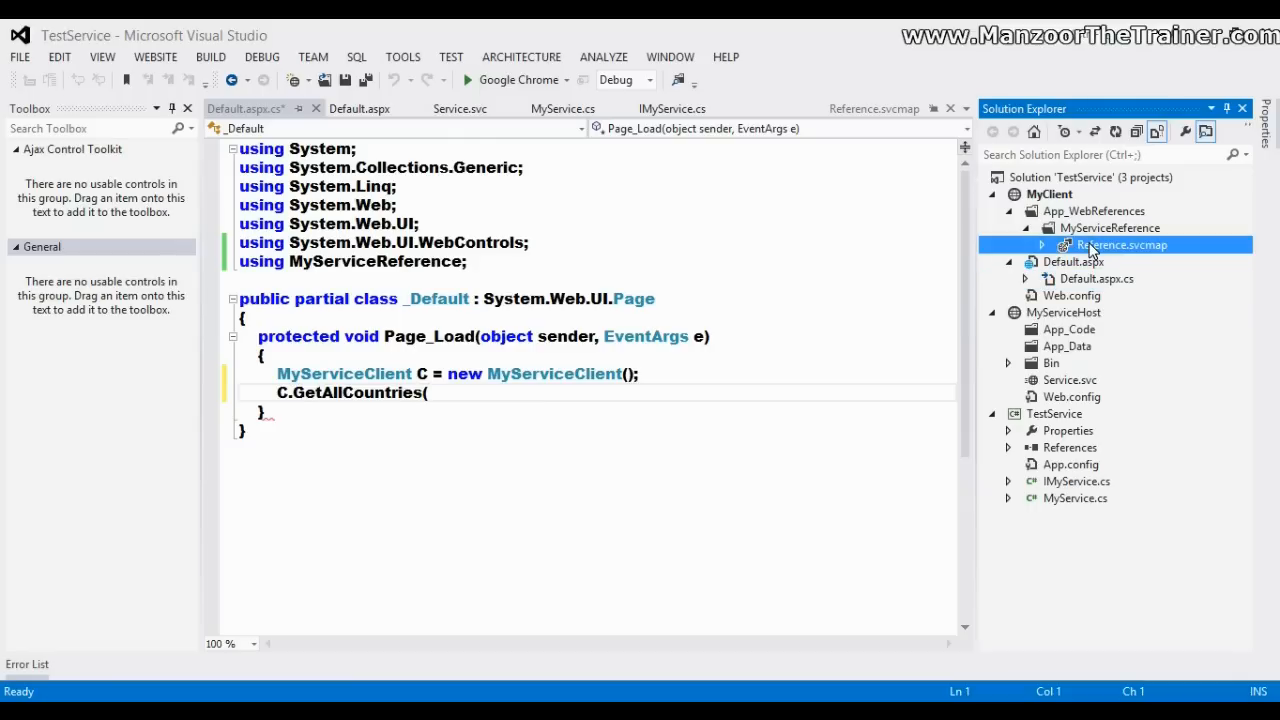
Configure the service reference's collection type to System.Collections.Generic.List and return to Default.aspx.cs.
right_click(1122, 244)
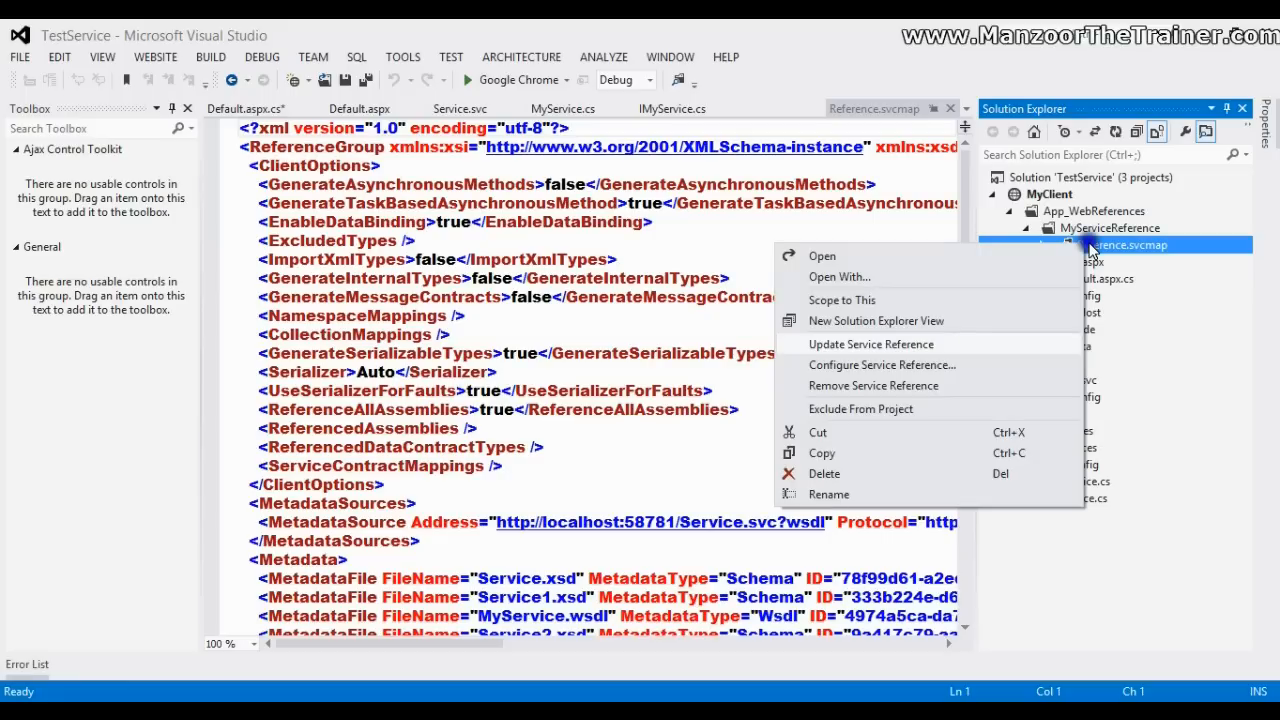
mouse_move(916, 370)
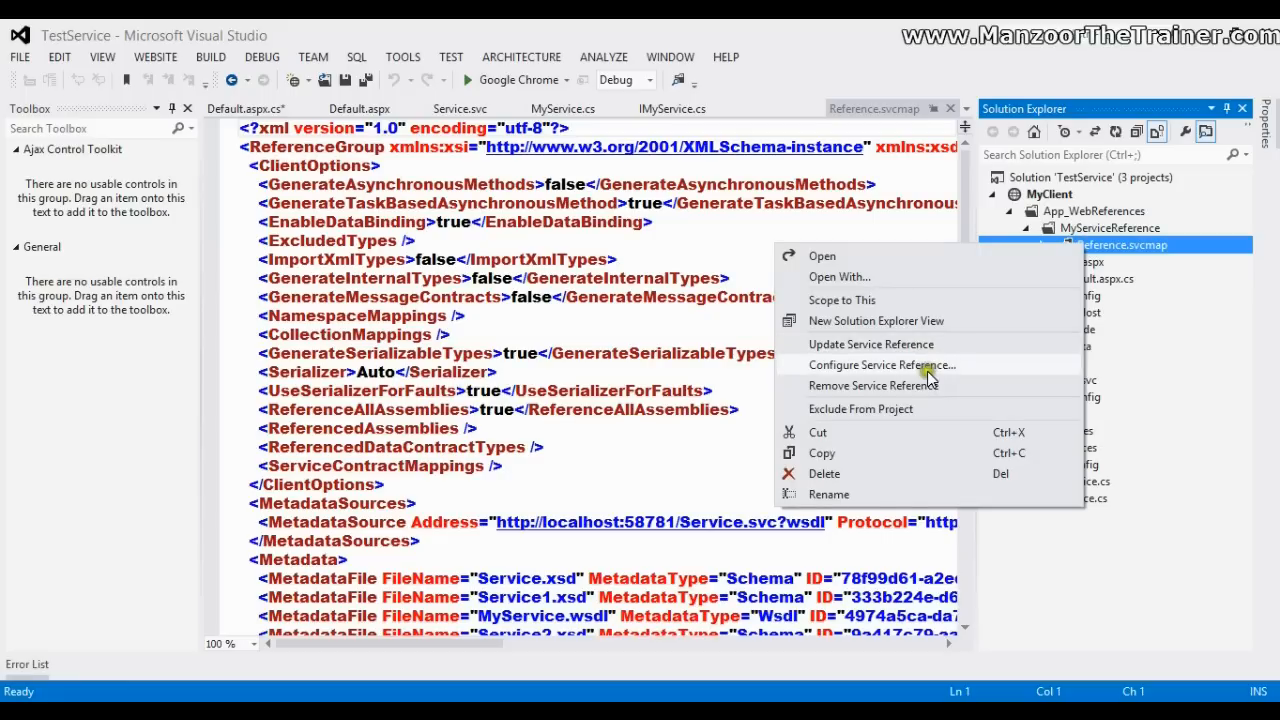
left_click(880, 364)
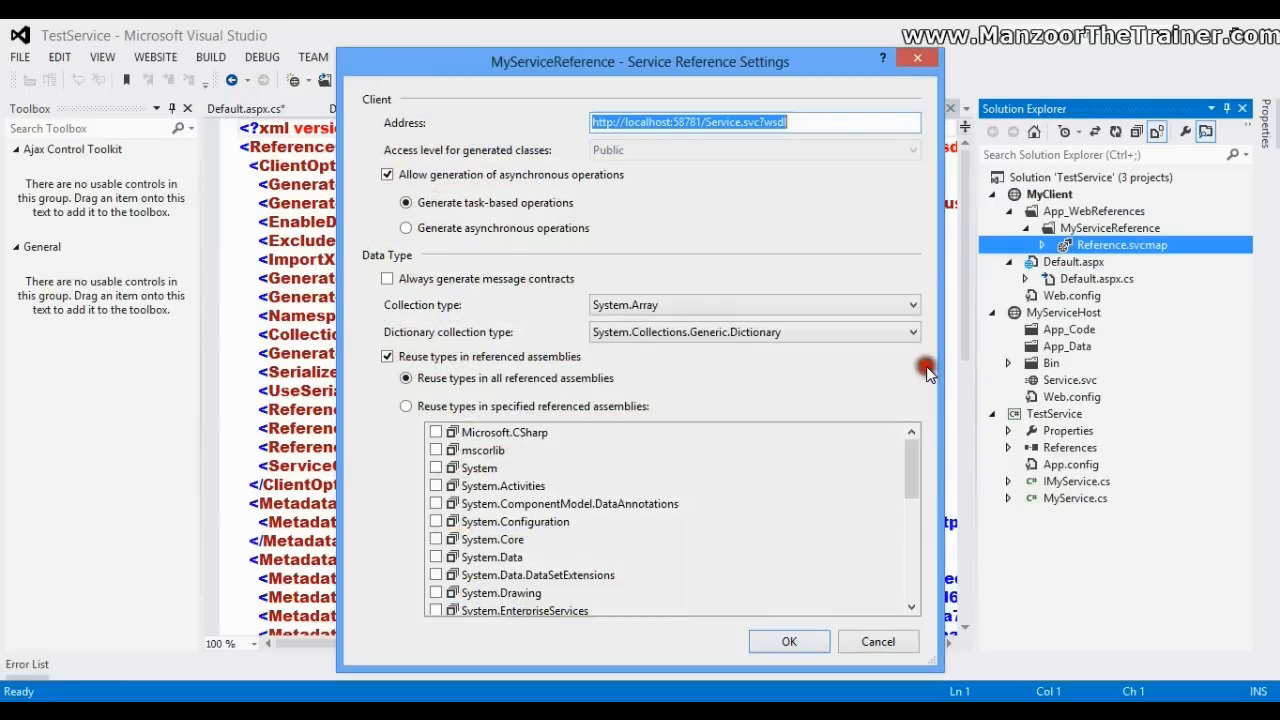
left_click(908, 304)
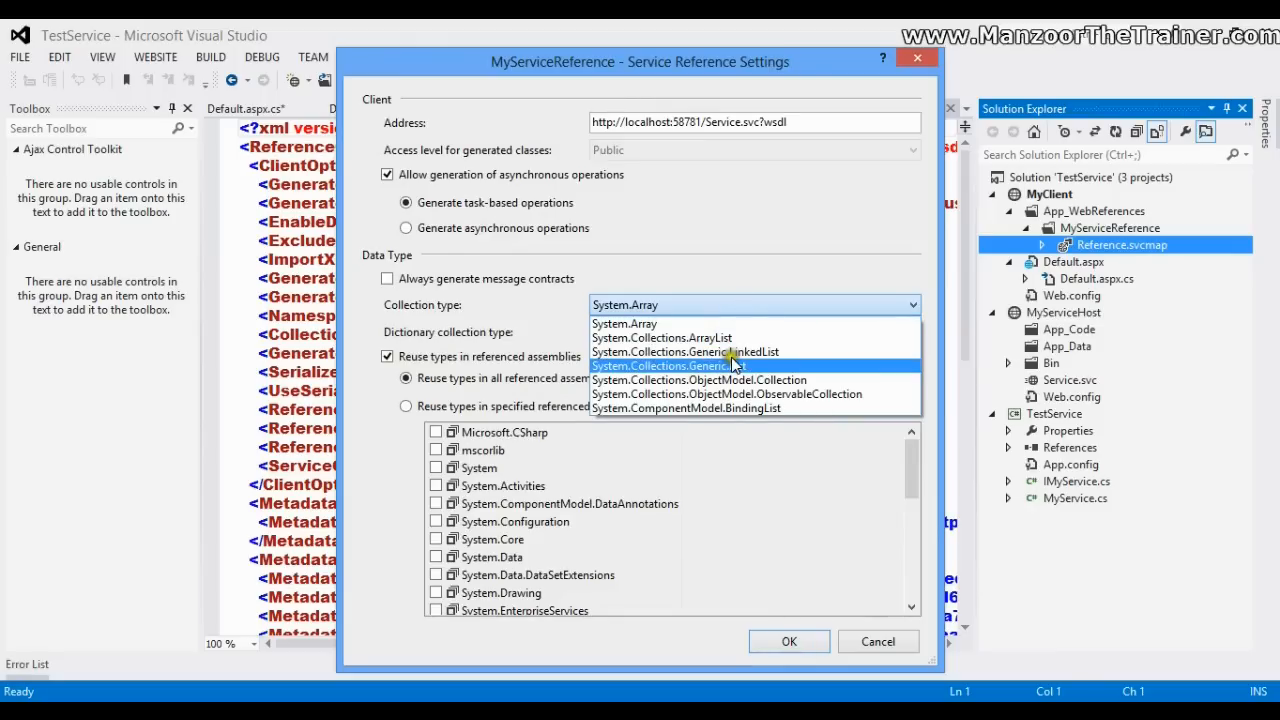
left_click(788, 640)
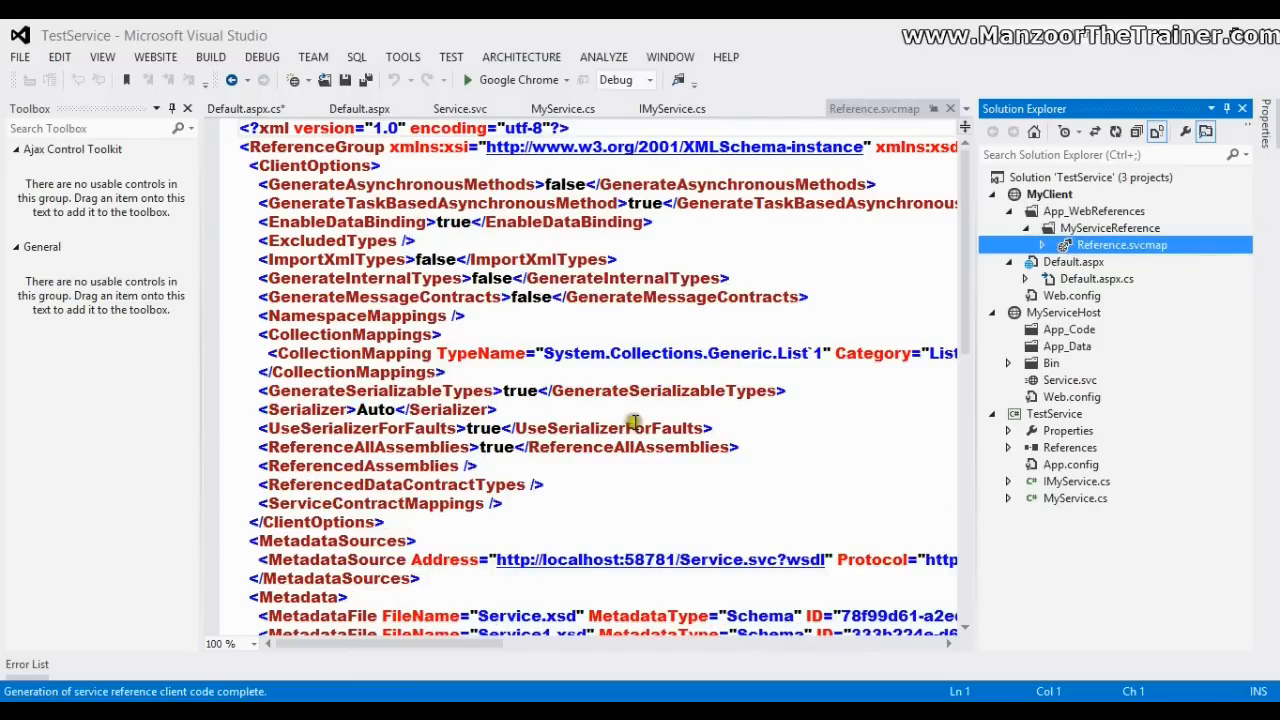
left_click(260, 108)
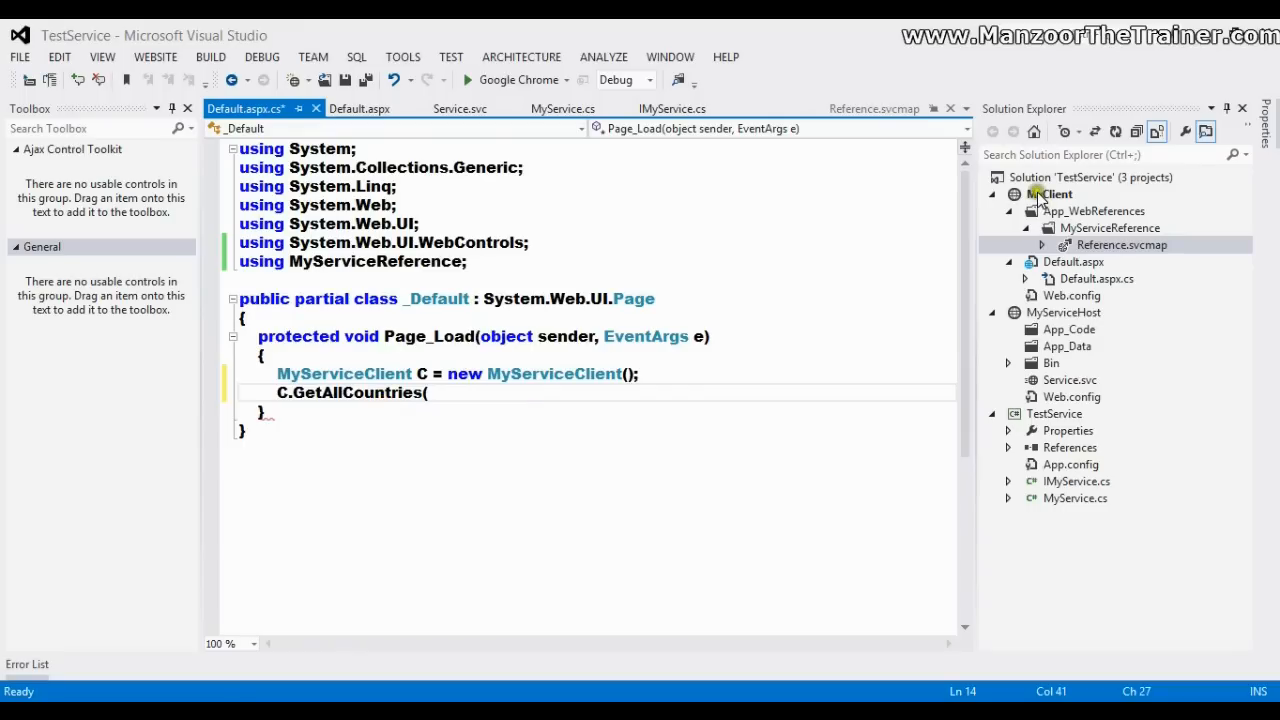
Comment out the unfinished C.GetAllCountries( line with // and build the MyClient web site.
type("//")
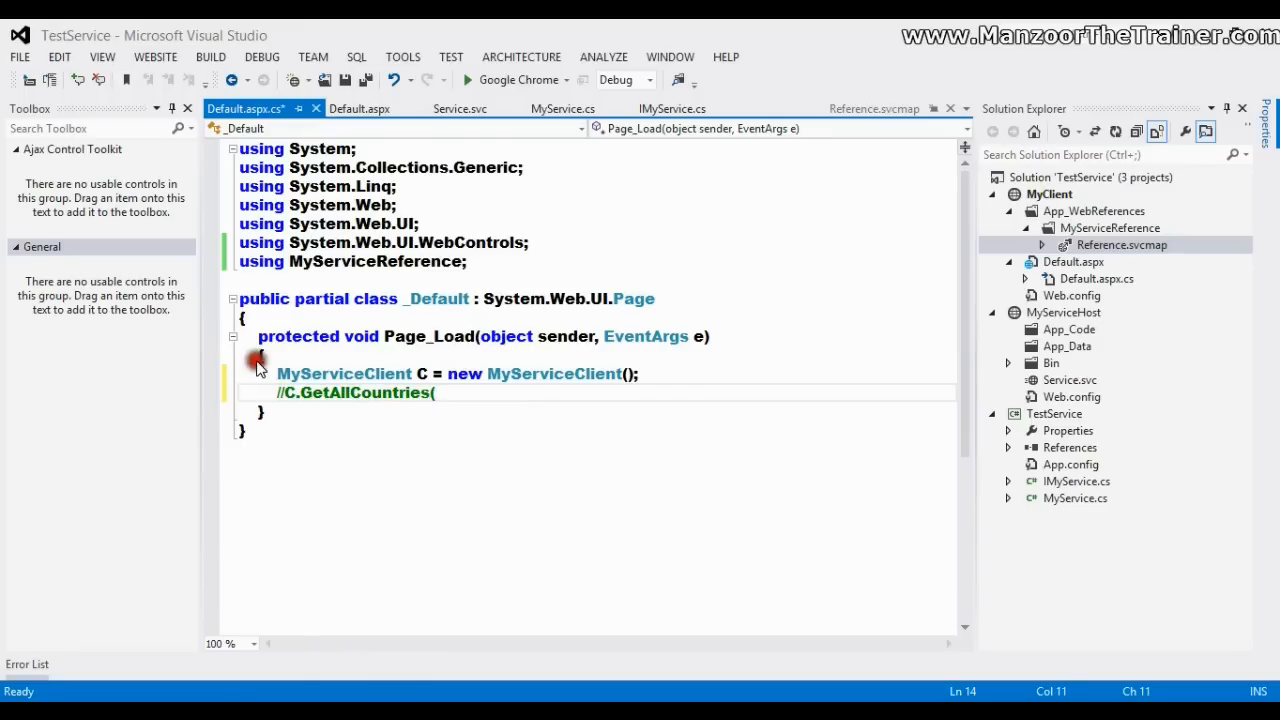
right_click(1050, 194)
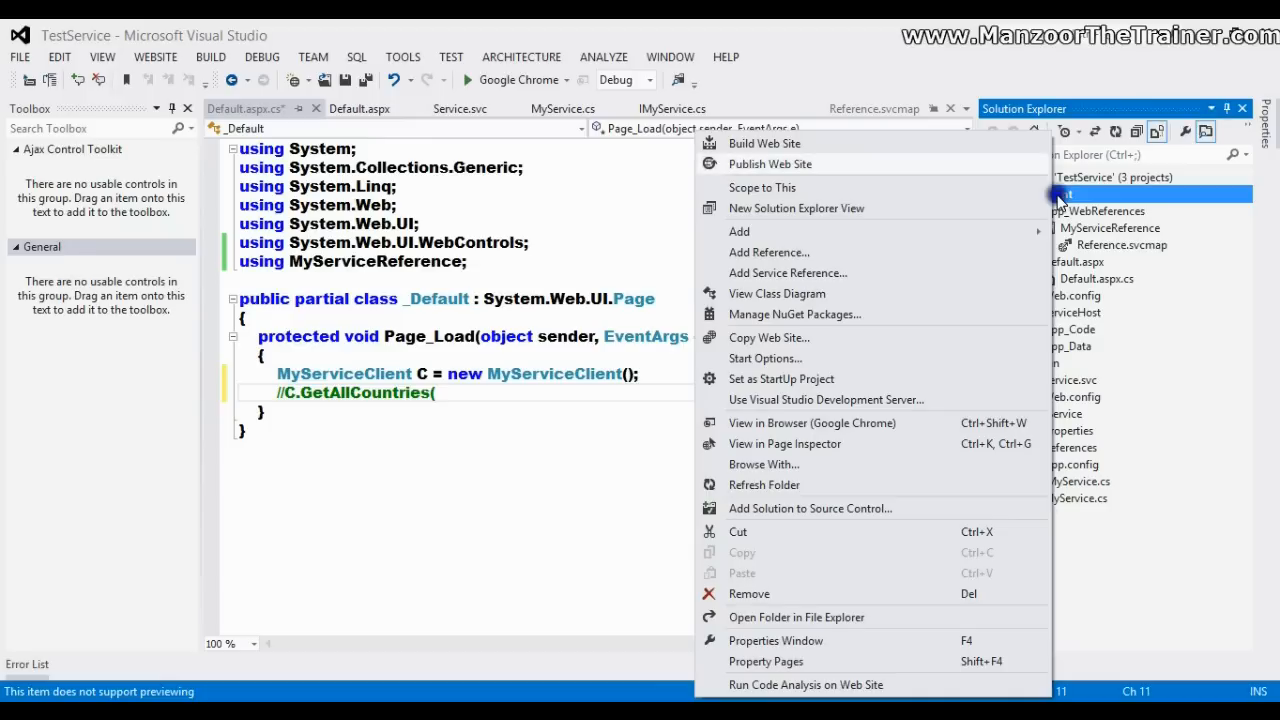
left_click(758, 144)
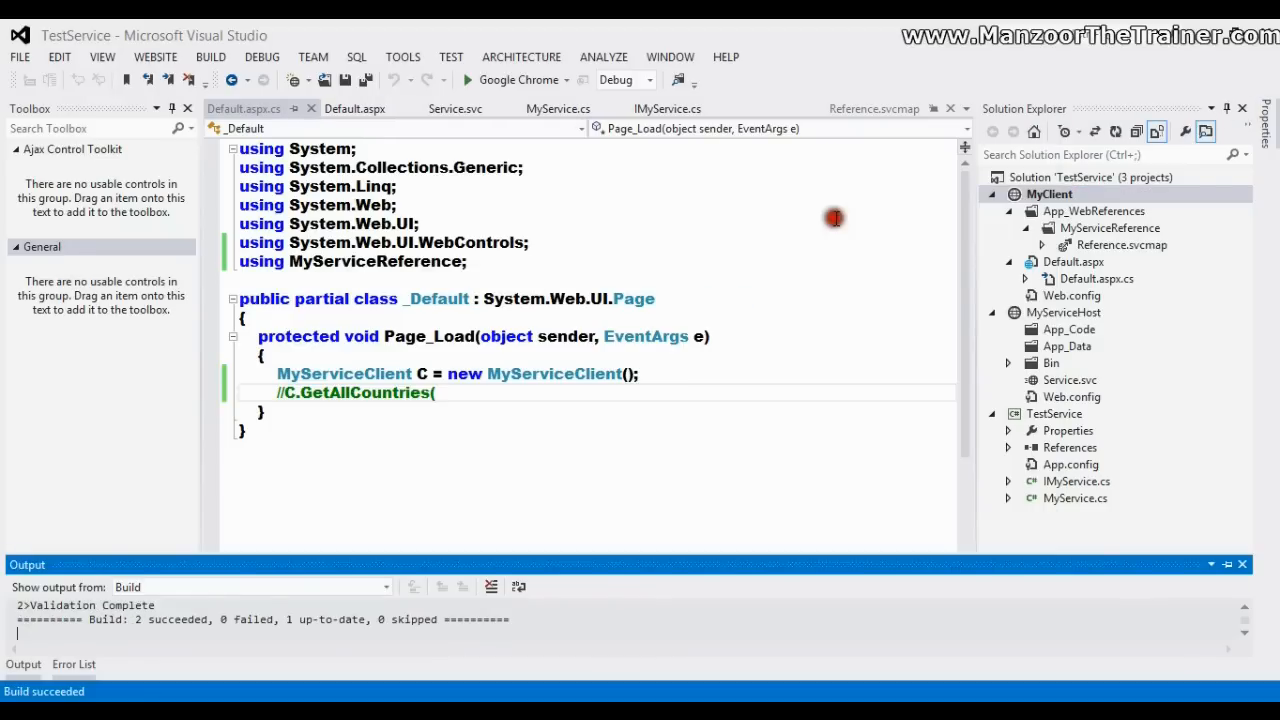
mouse_move(624, 252)
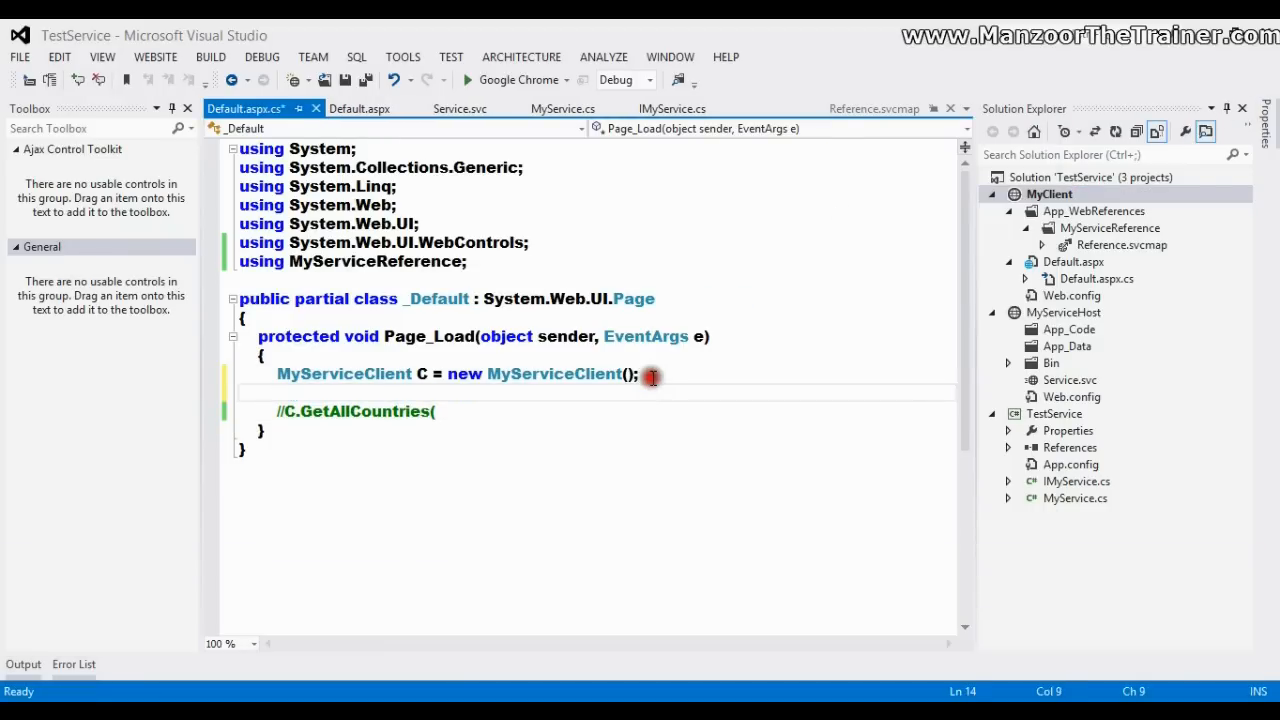
Write 'DropDownList1.DataSource = C.GetAllCountries();' in Page_Load using IntelliSense completion.
type("C.")
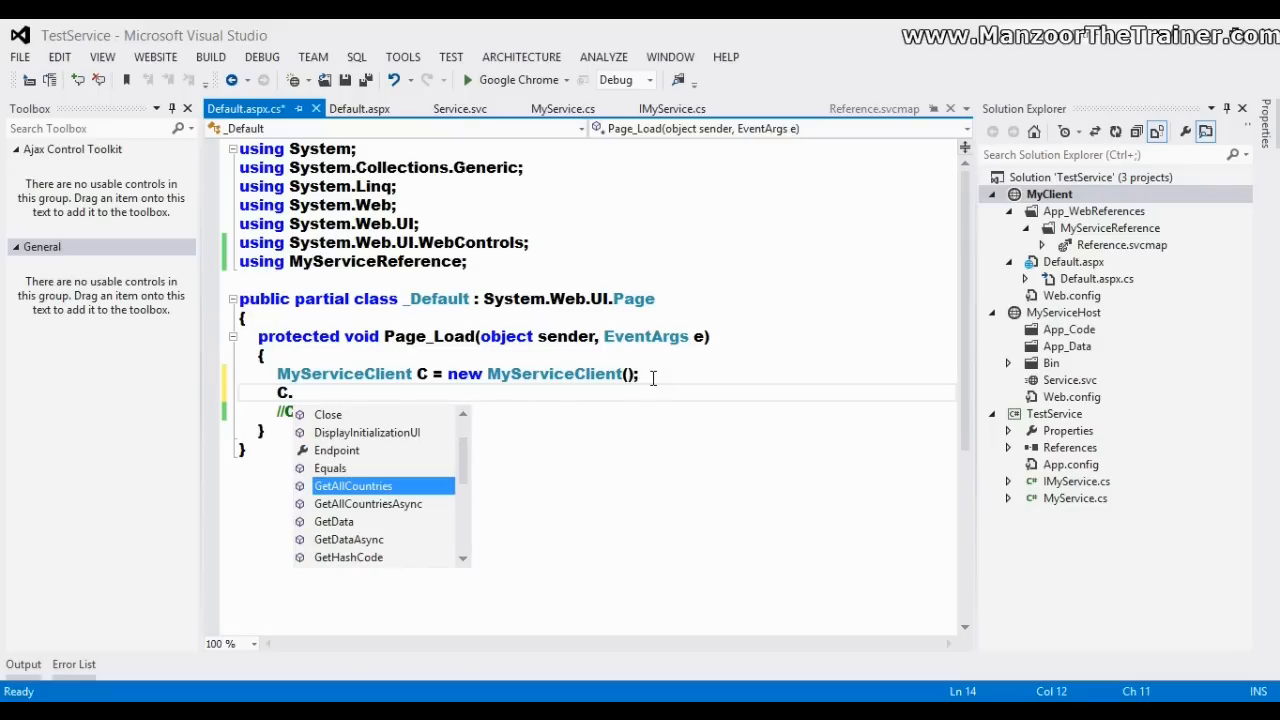
type("GetAllCountries")
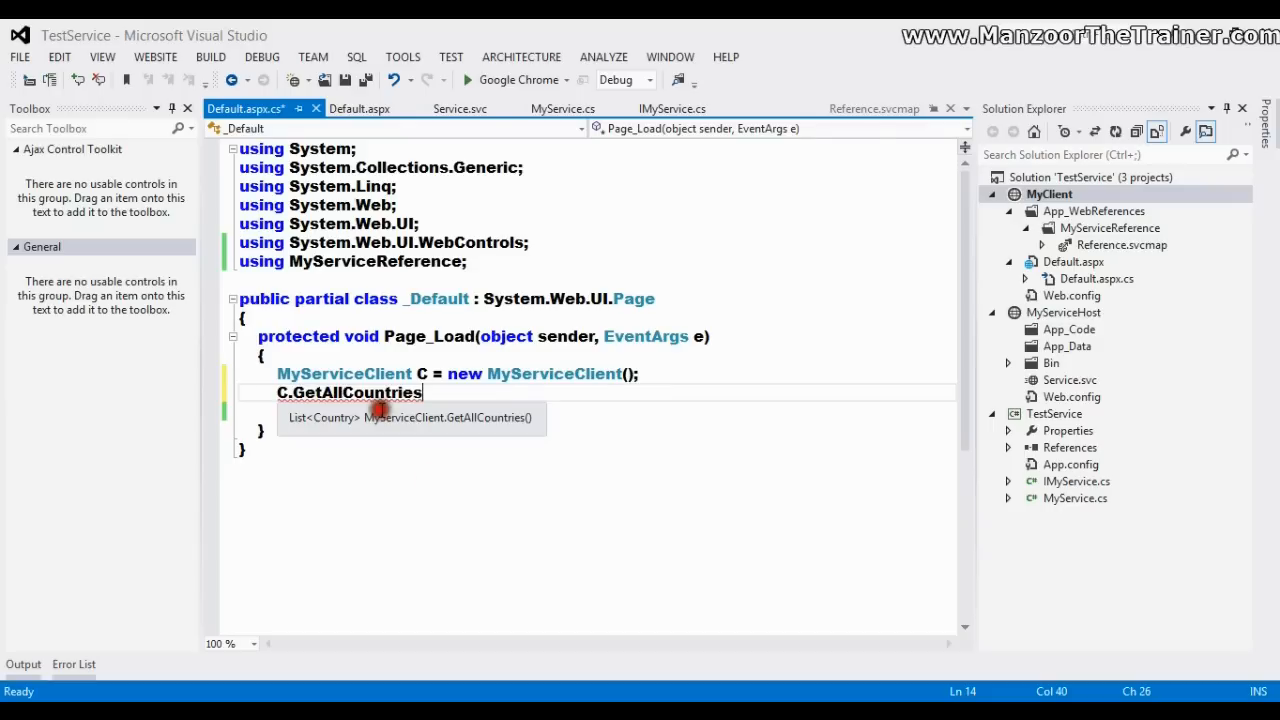
type("(")
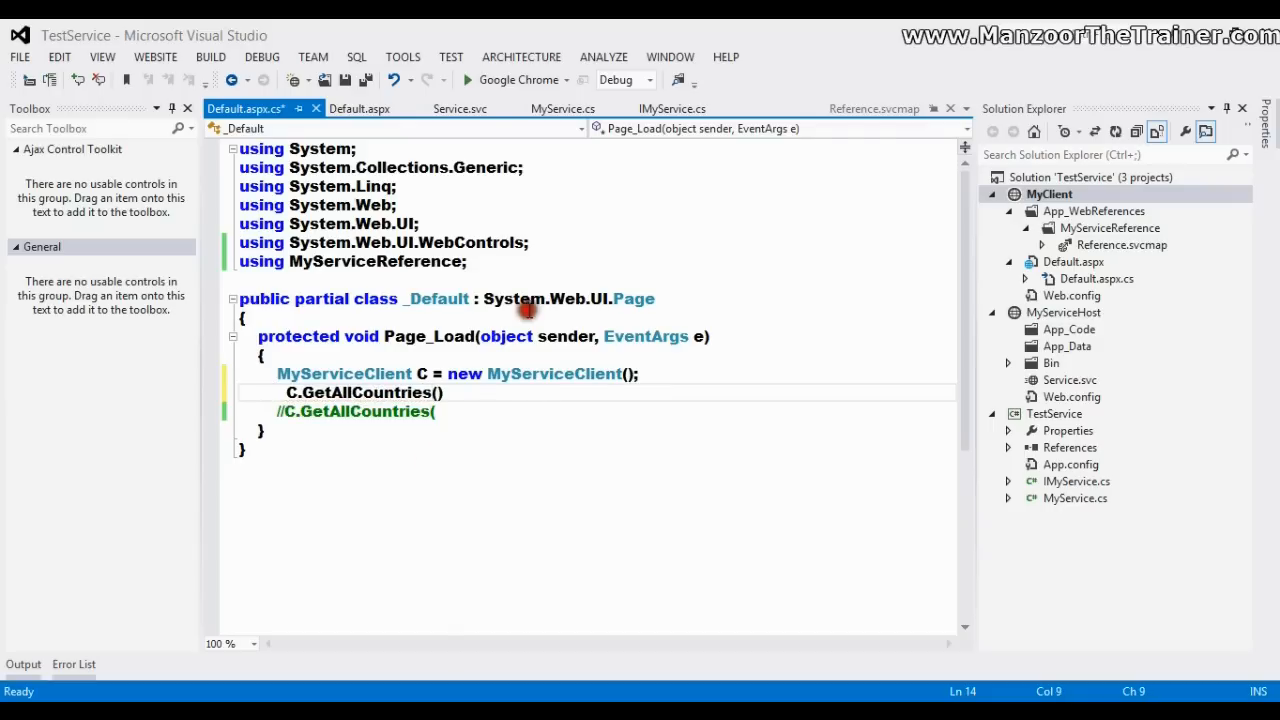
type("D")
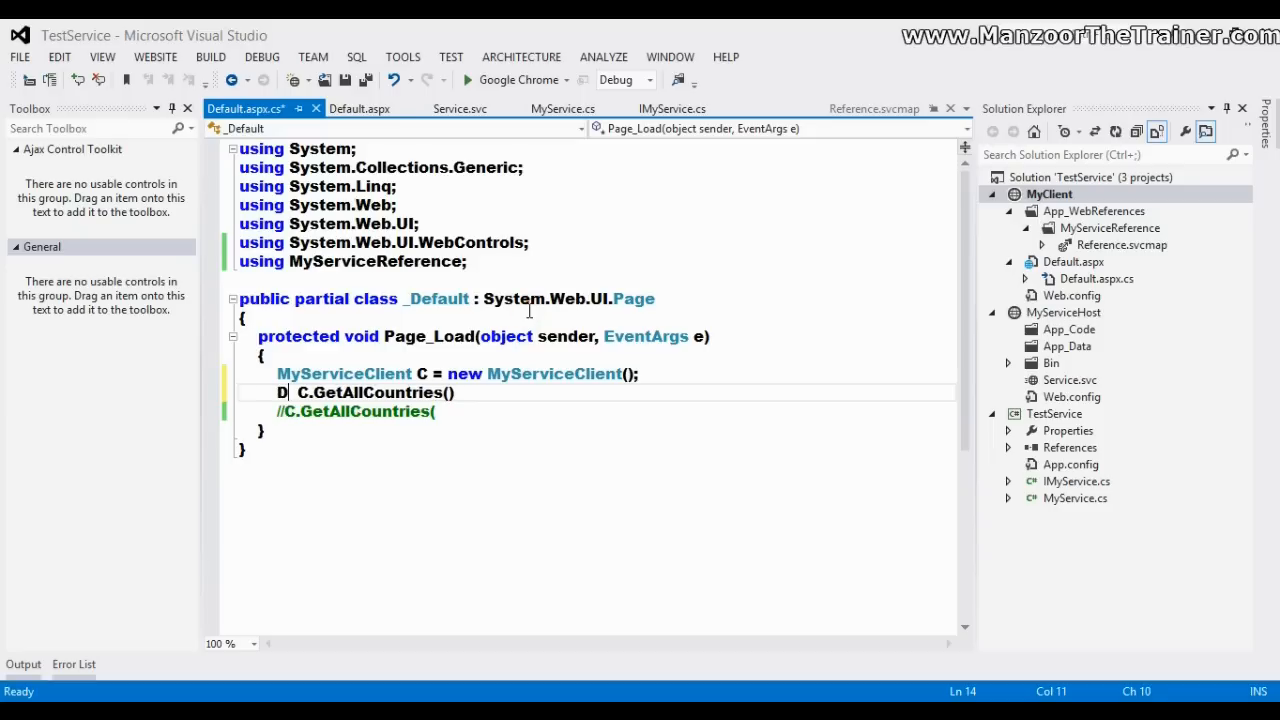
type("DropDownList1.")
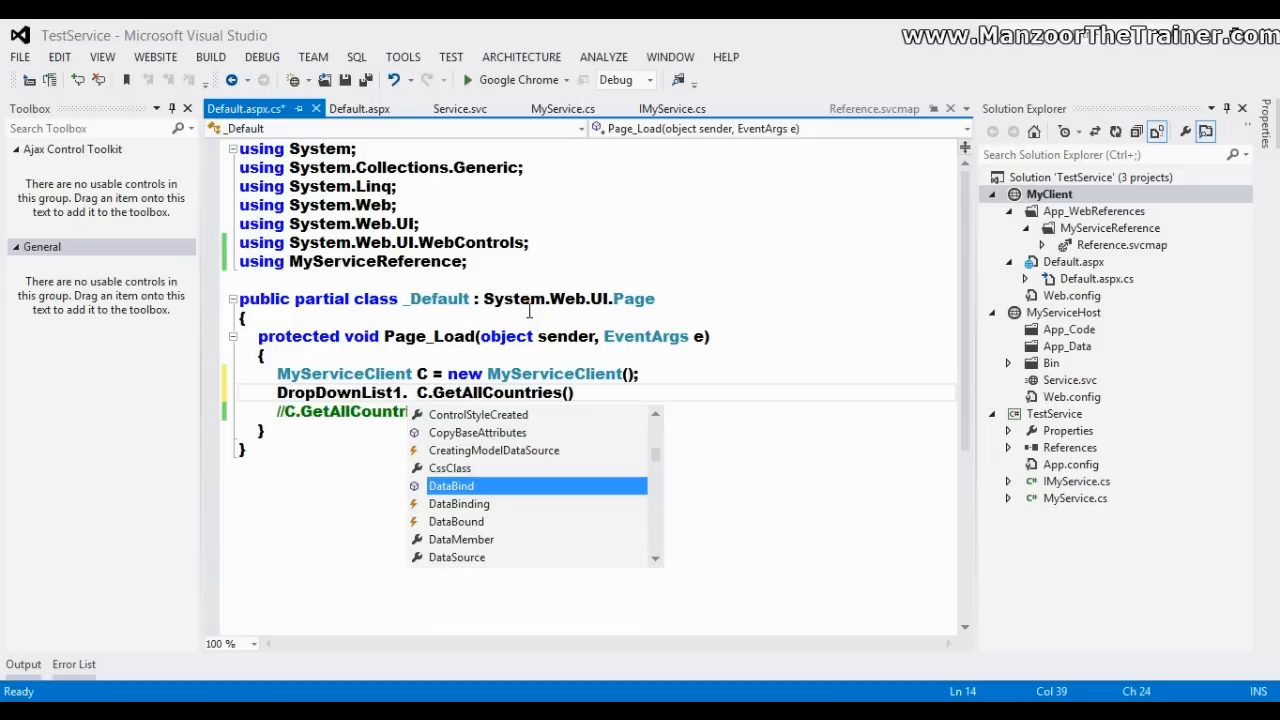
type("DataS")
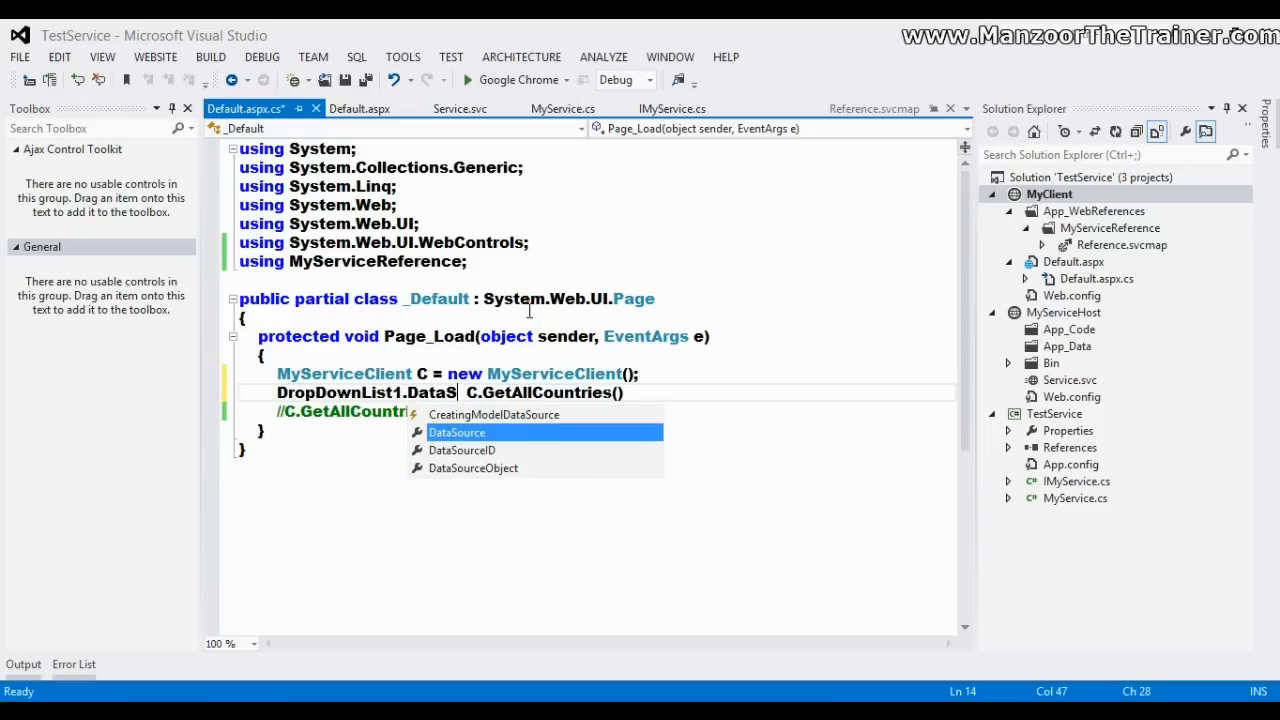
key("Tab")
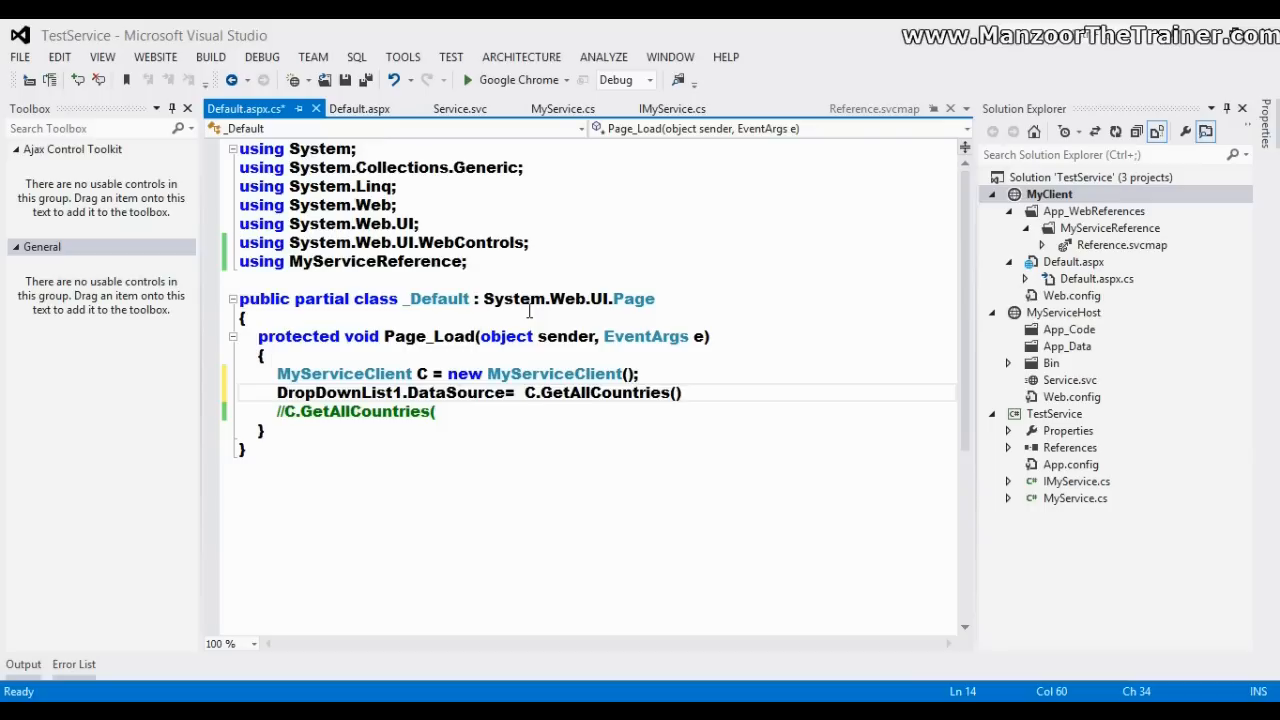
type(";")
key("Enter")
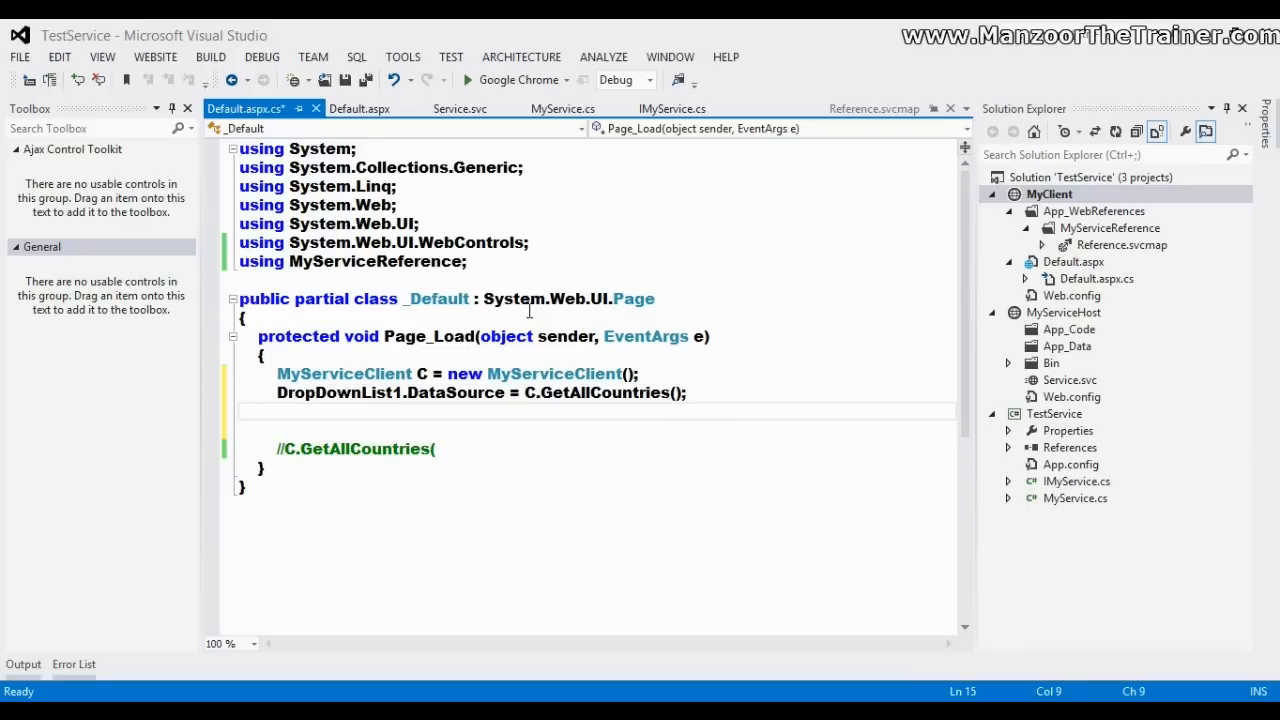
Begin typing DropDownList1.DataValueField, reading the IntelliSense description of the property.
type("DropDownList1.Da")
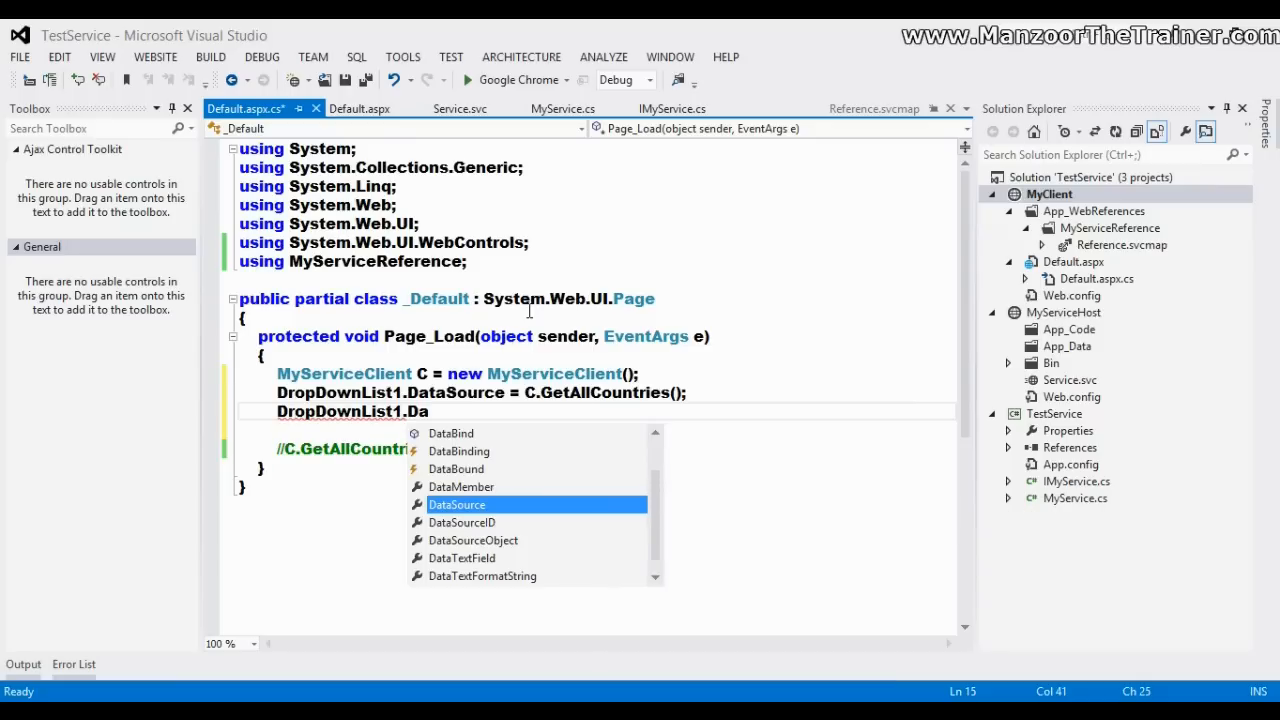
type("ta")
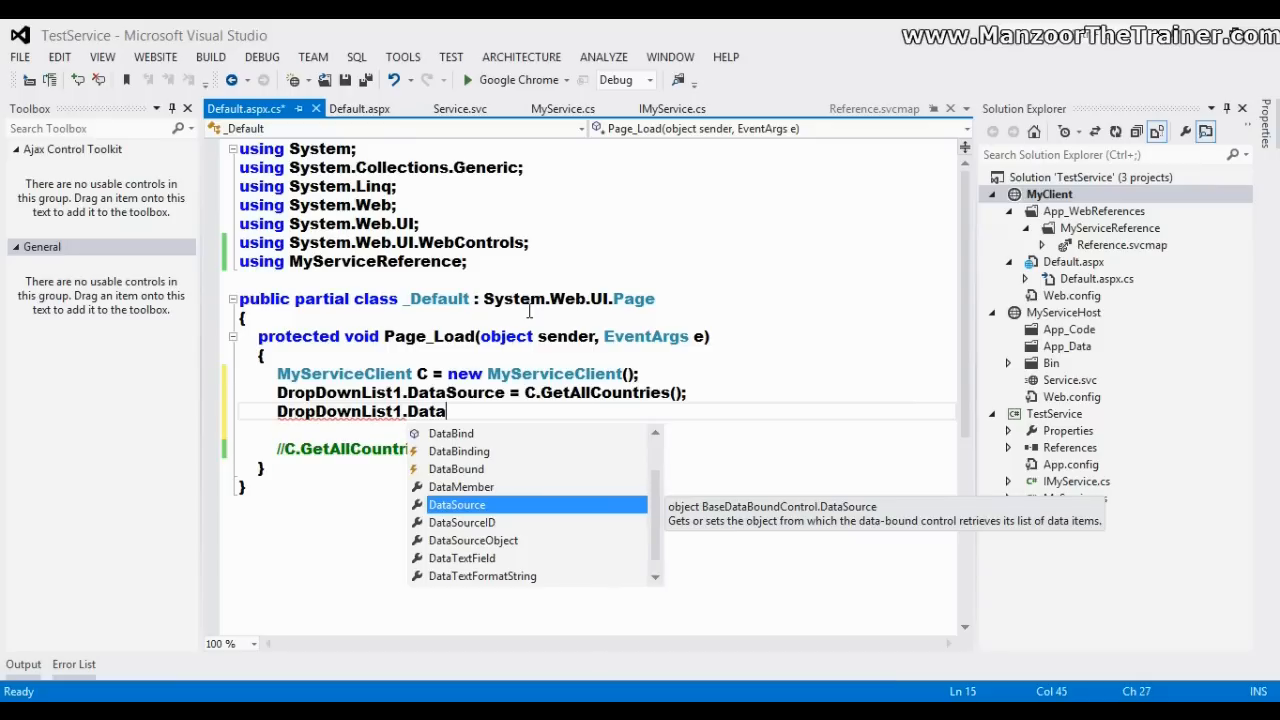
left_click(460, 558)
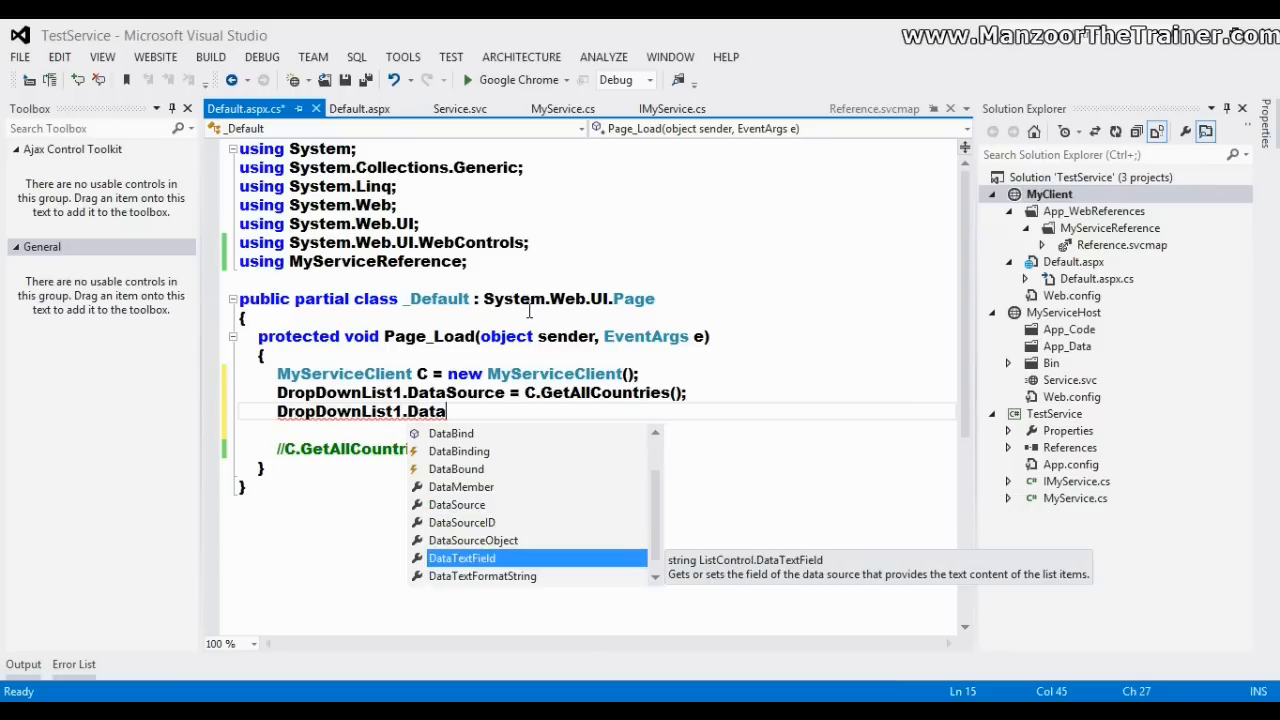
type("ValueField=")
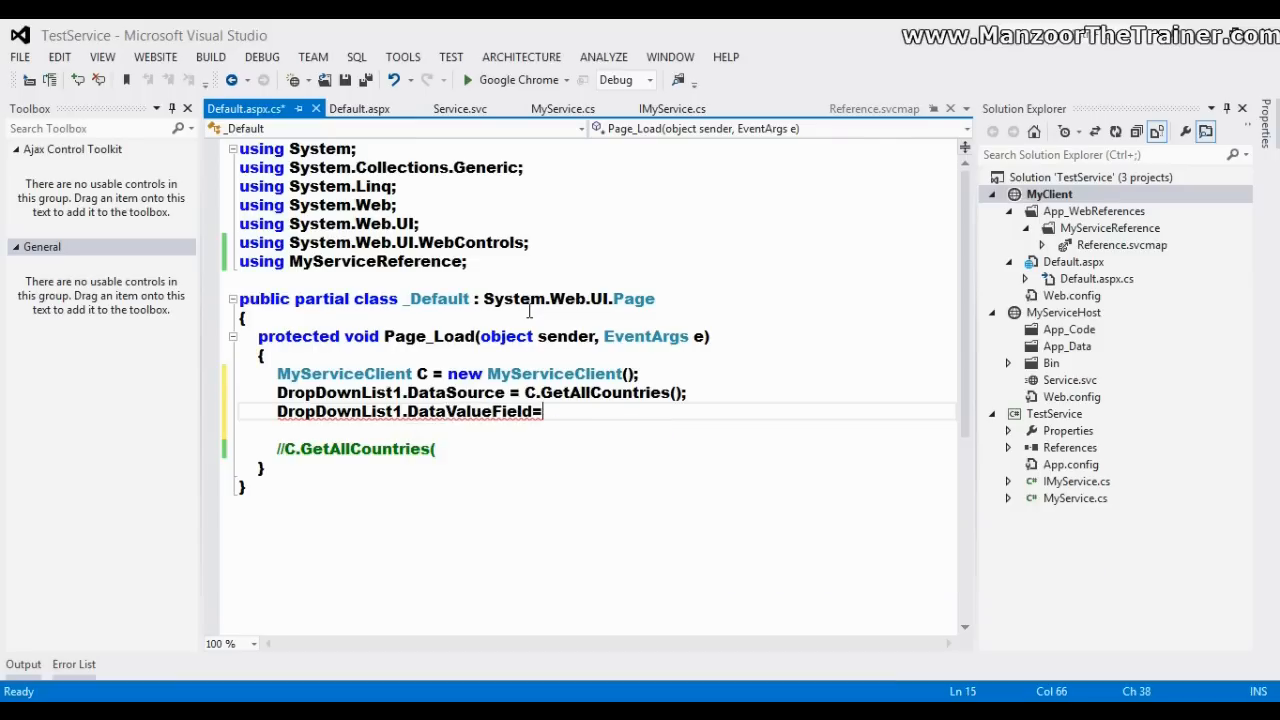
View Country's CountryId and CountryName in IMyService.cs, then return to Default.aspx.cs.
left_click(1074, 498)
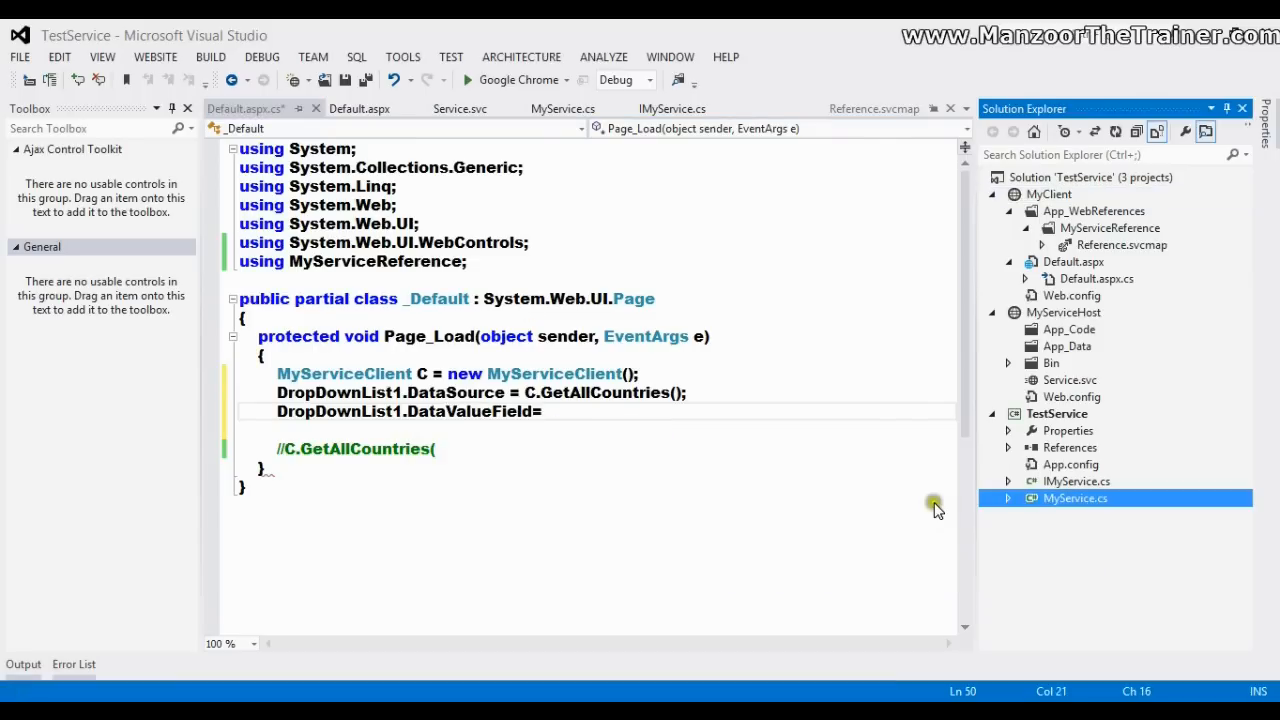
double_click(1076, 480)
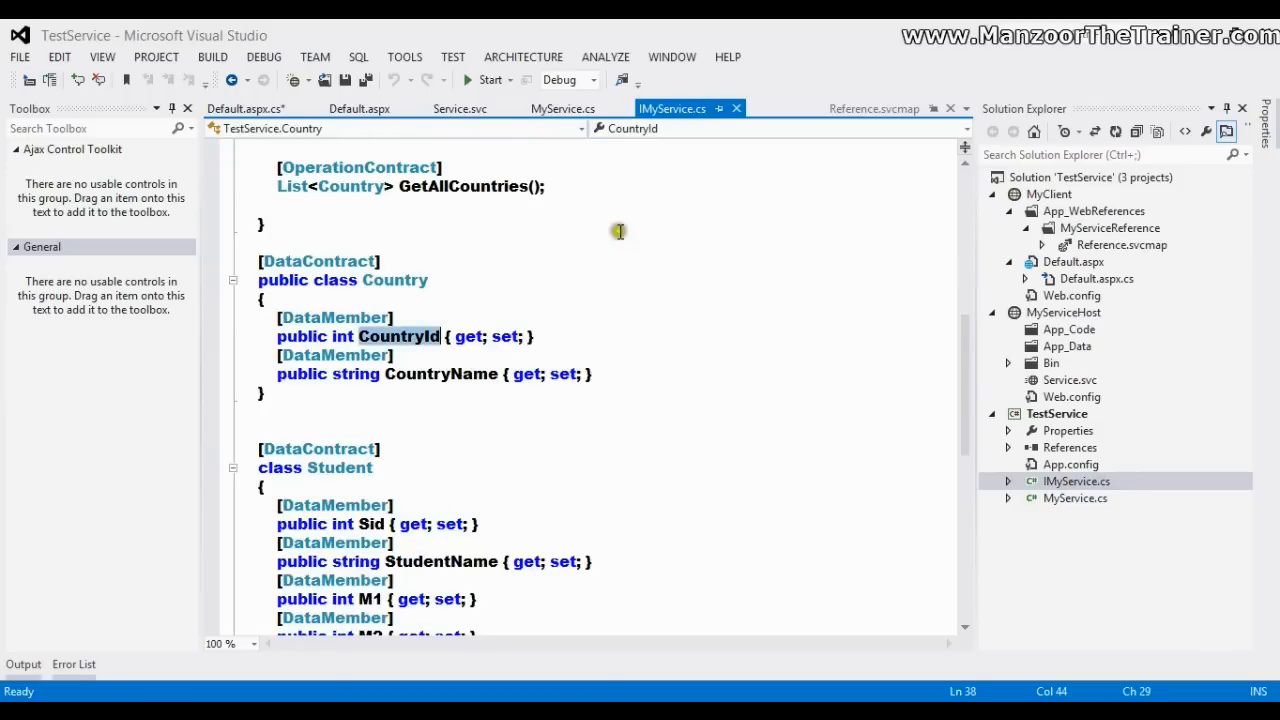
left_click(244, 108)
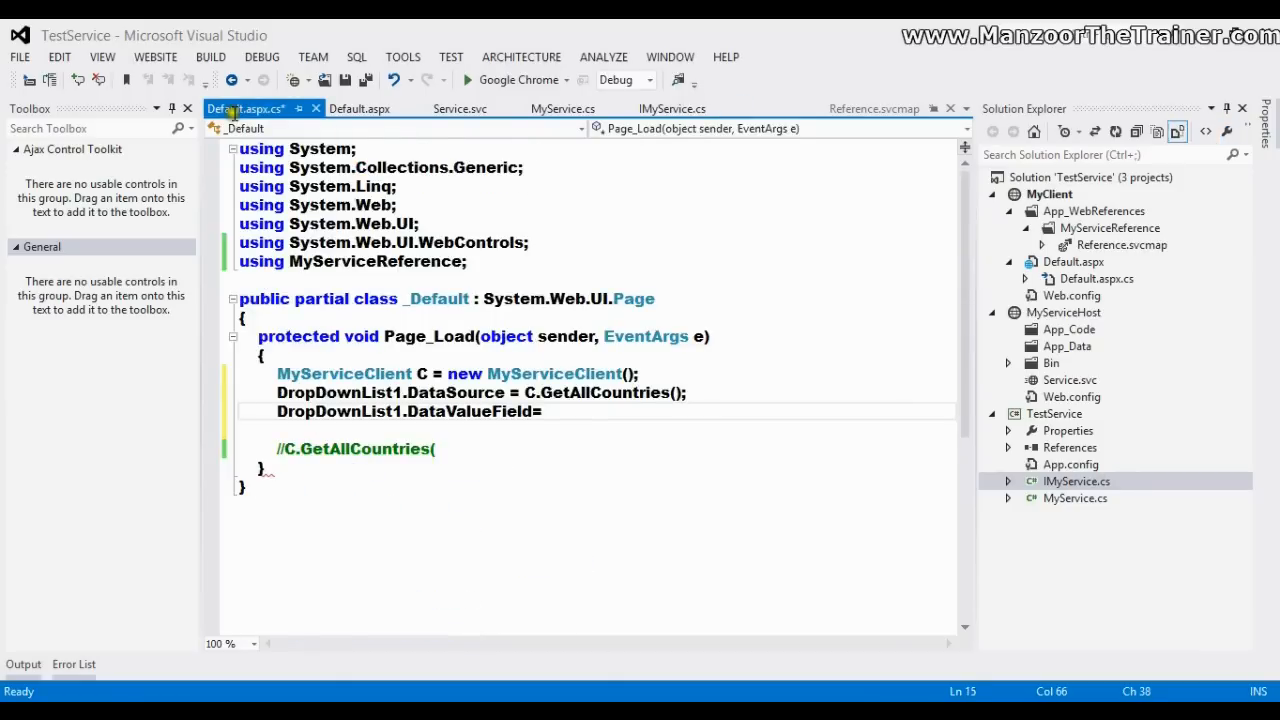
Set DataValueField to "CountryId", DataTextField to "CountryName" and bind DropDownList1 in Page_Load.
type("=")
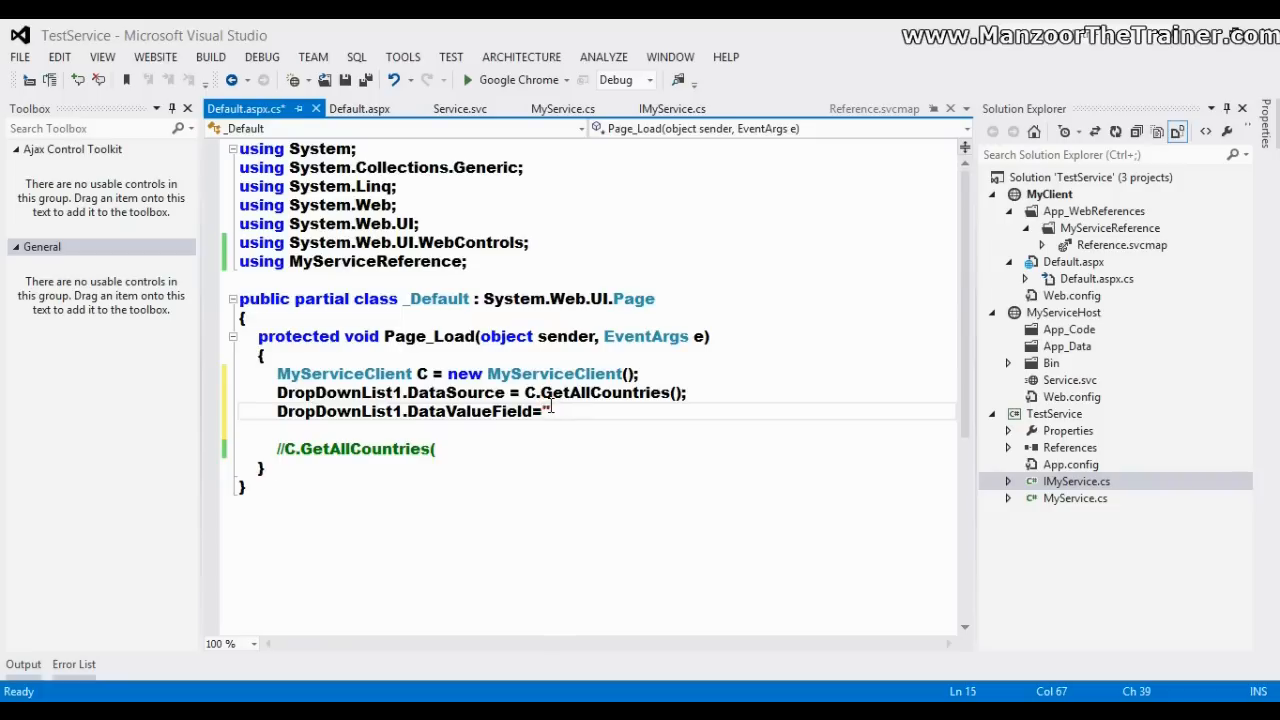
type("\"CountryId\";")
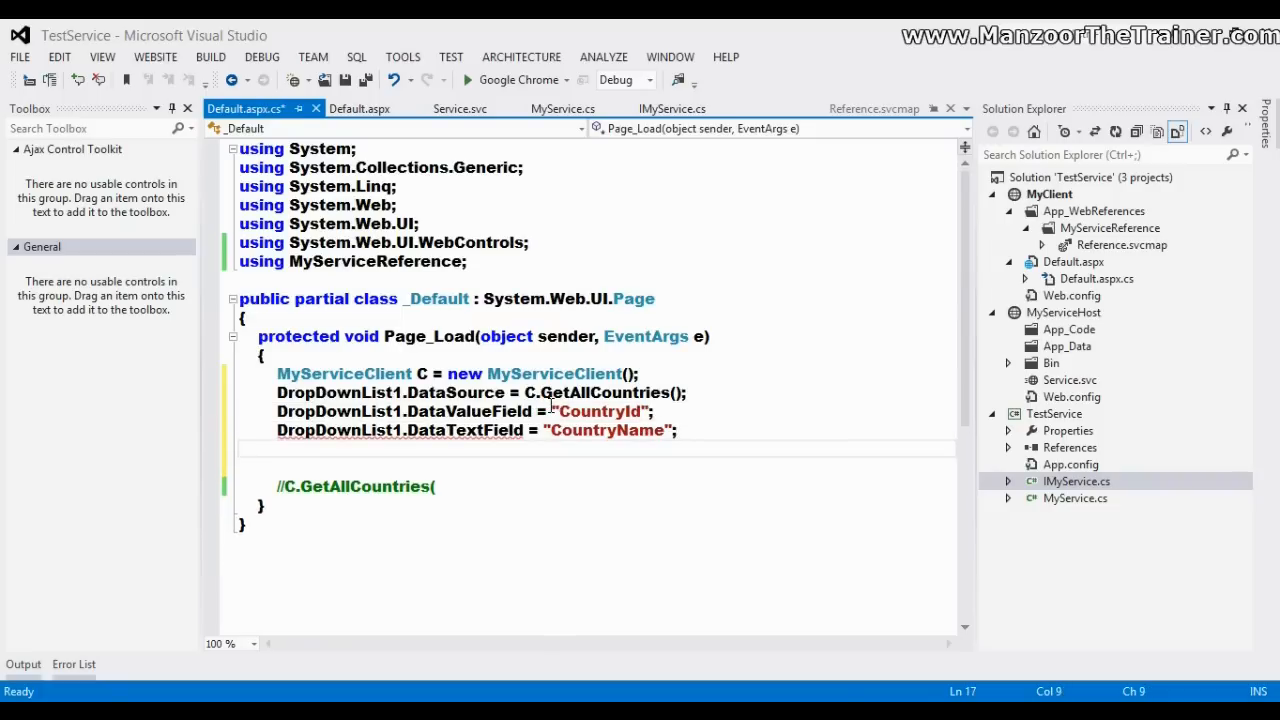
type("DropDownList1.")
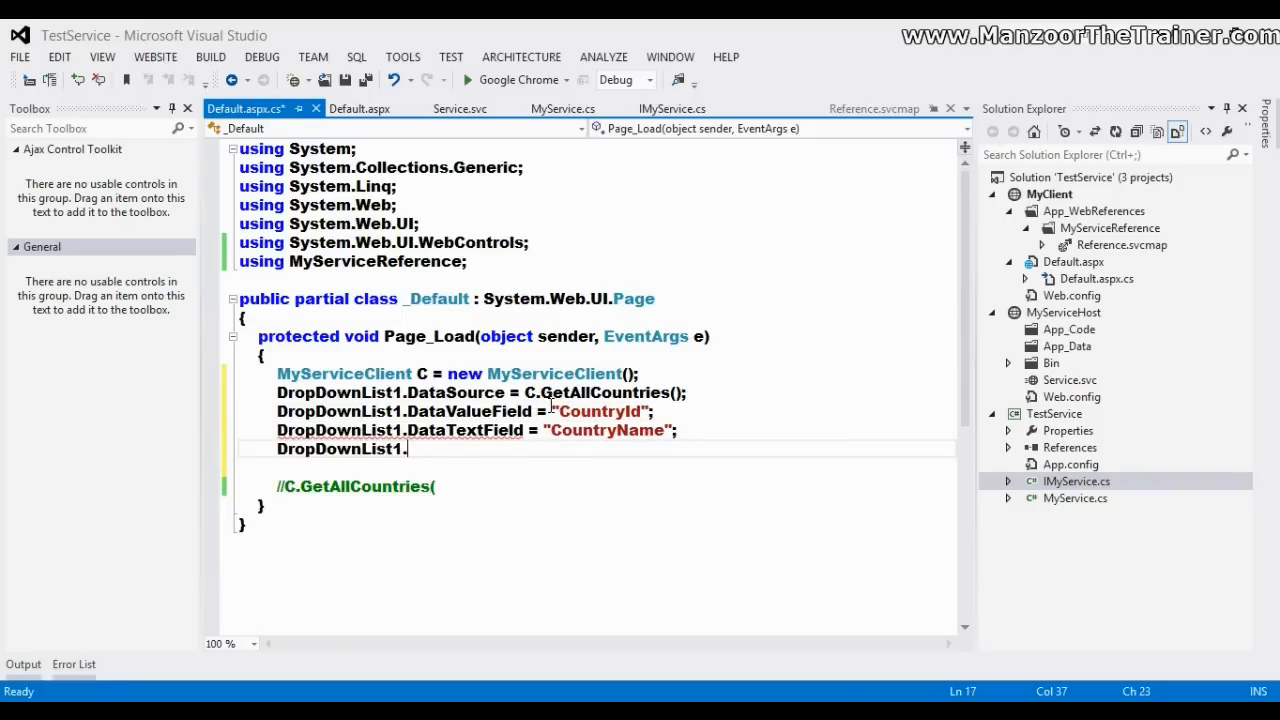
type("Data")
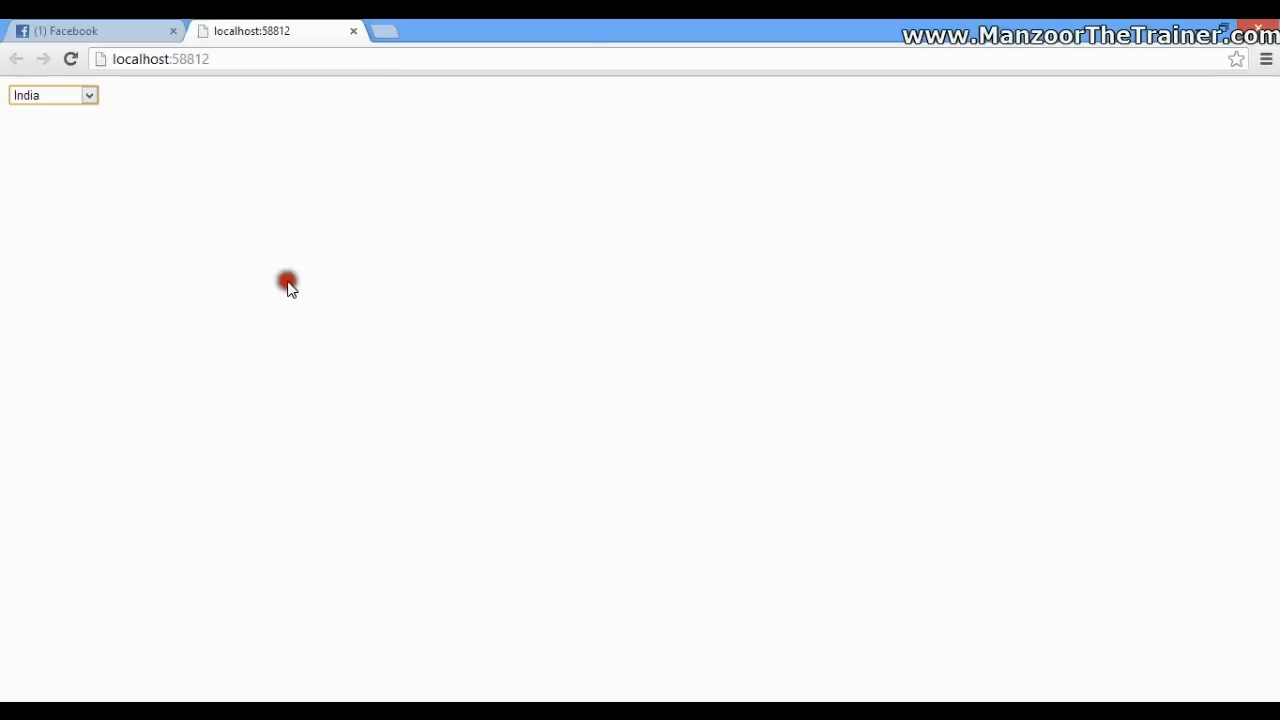
Run the page in Chrome and pick a country from the populated dropdown.
left_click(88, 96)
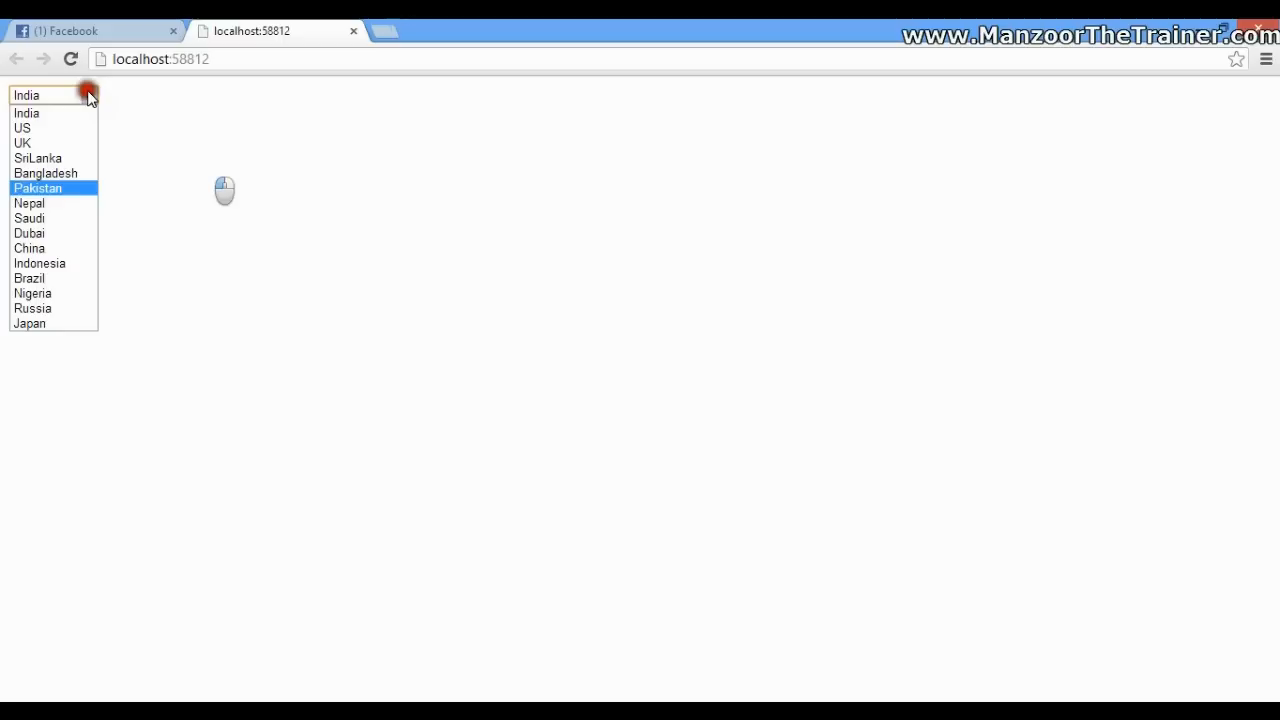
left_click(38, 188)
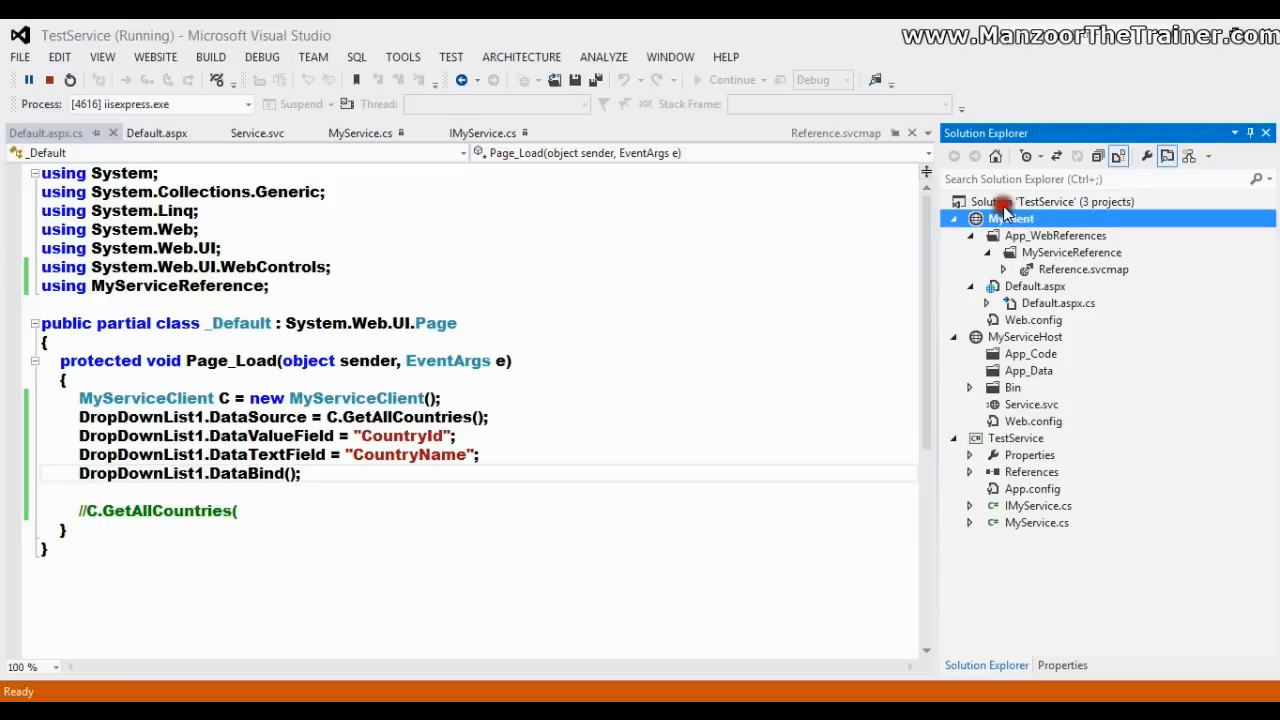
left_click(1024, 336)
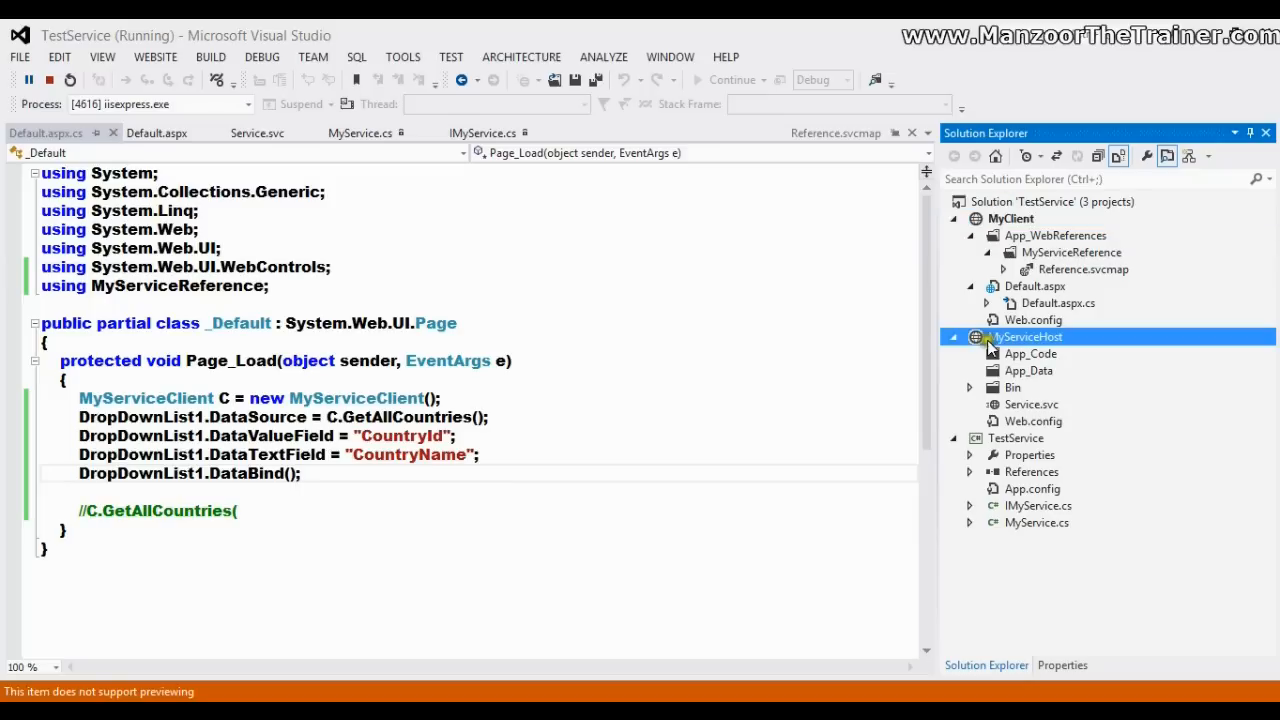
left_click(1016, 436)
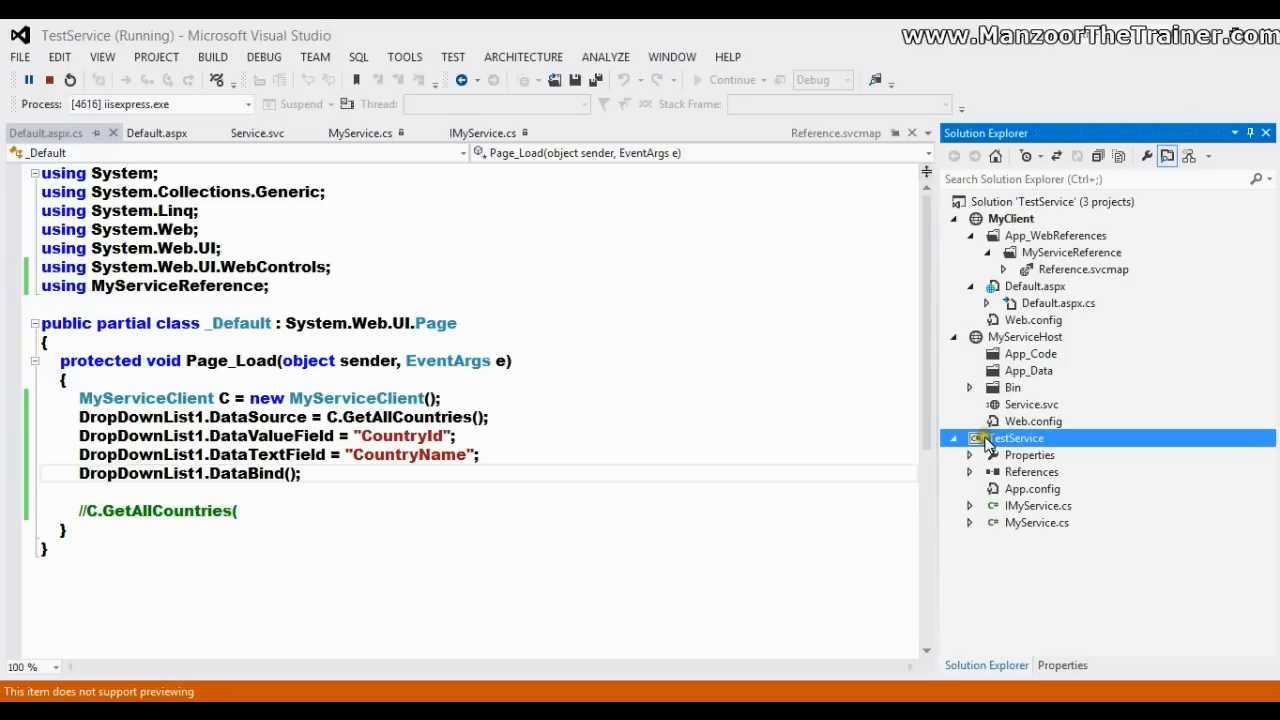
left_click(1010, 218)
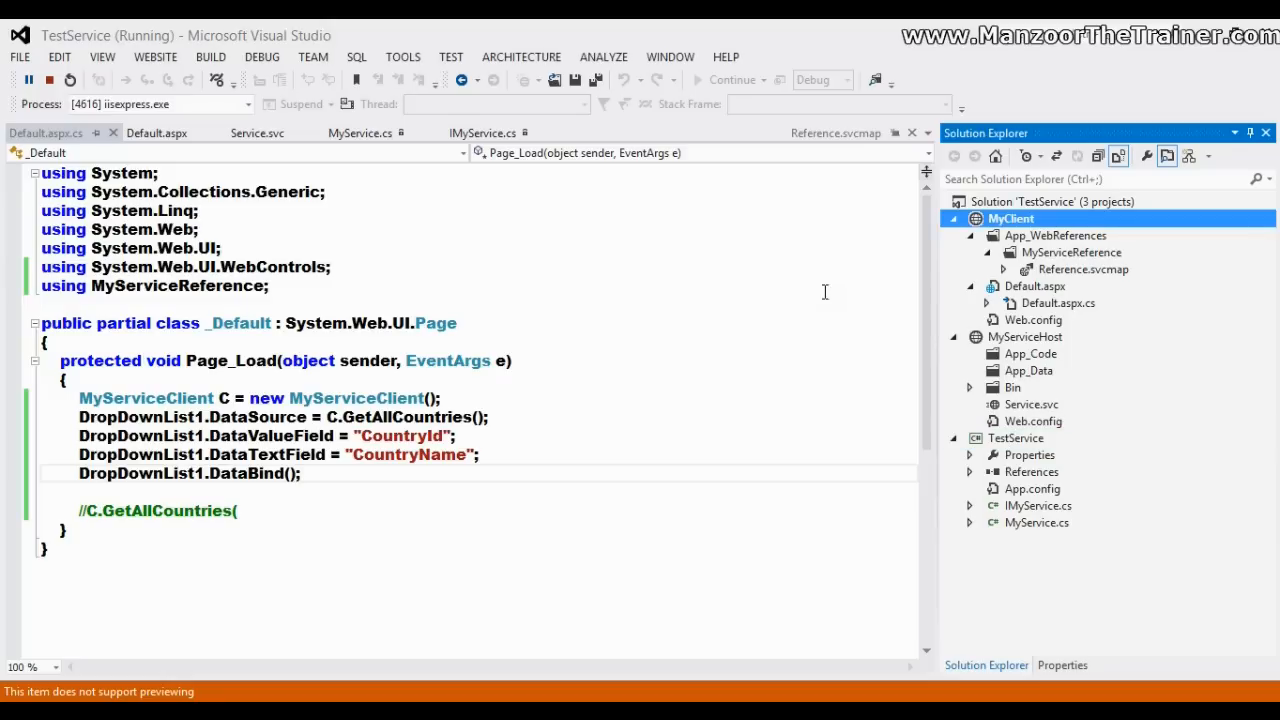